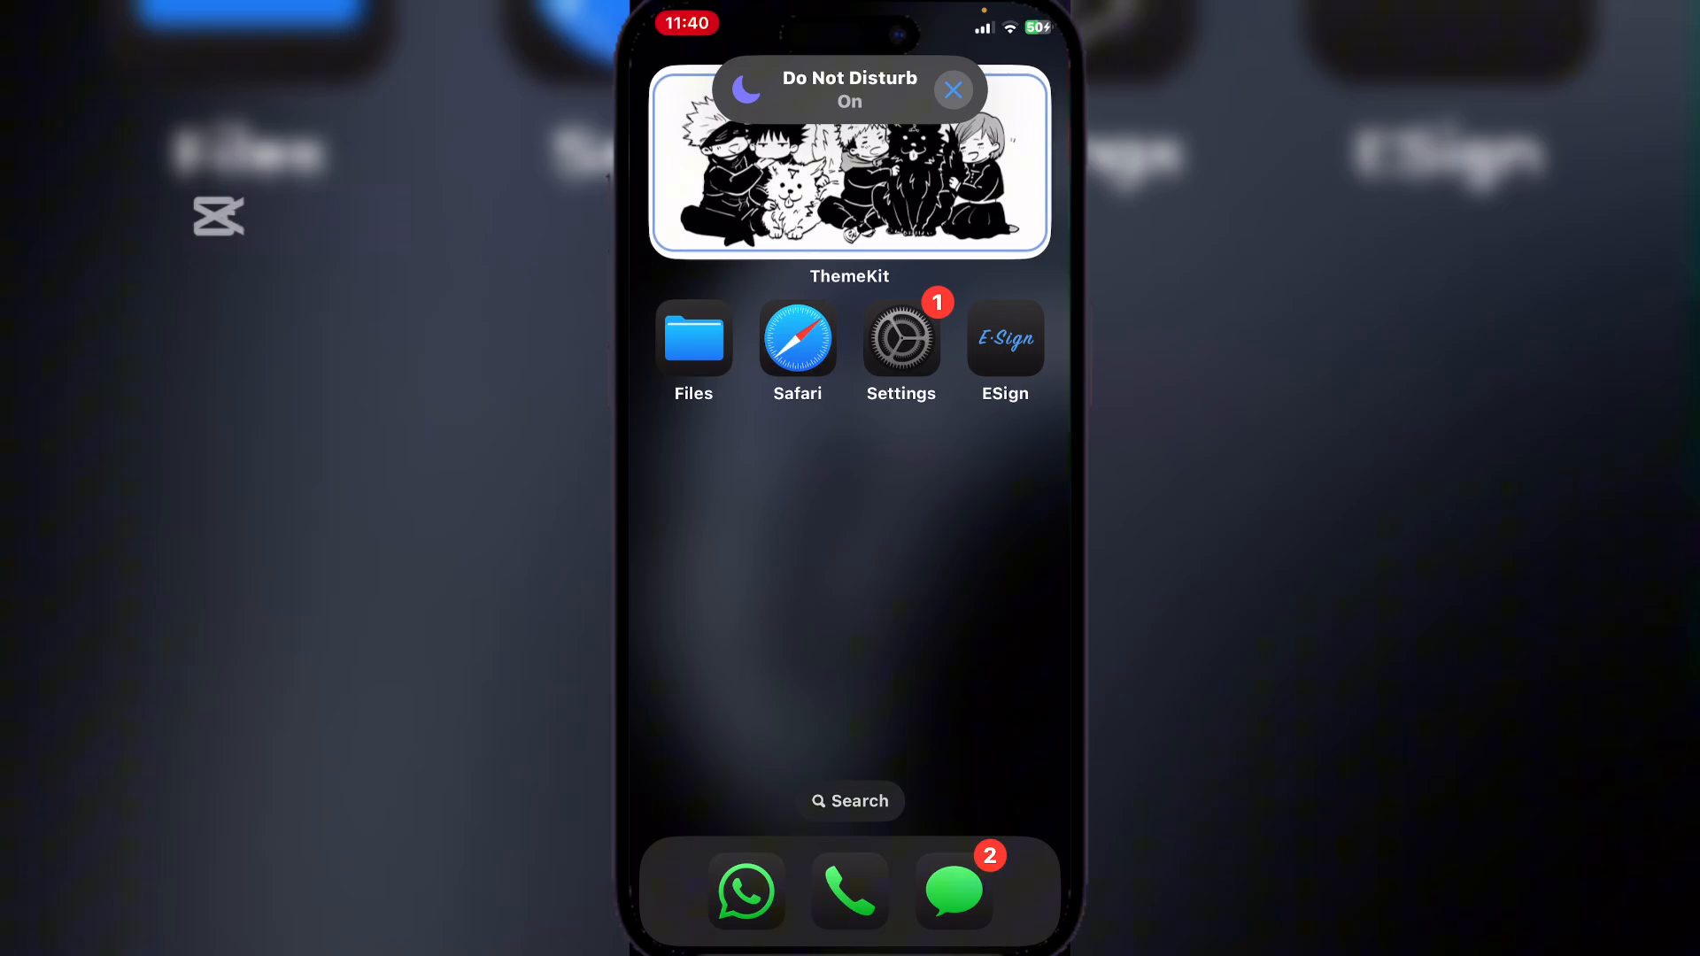
Dismiss the Do Not Disturb notice at the top of the home screen.
{"action": "left_click", "coordinate": [952, 90]}
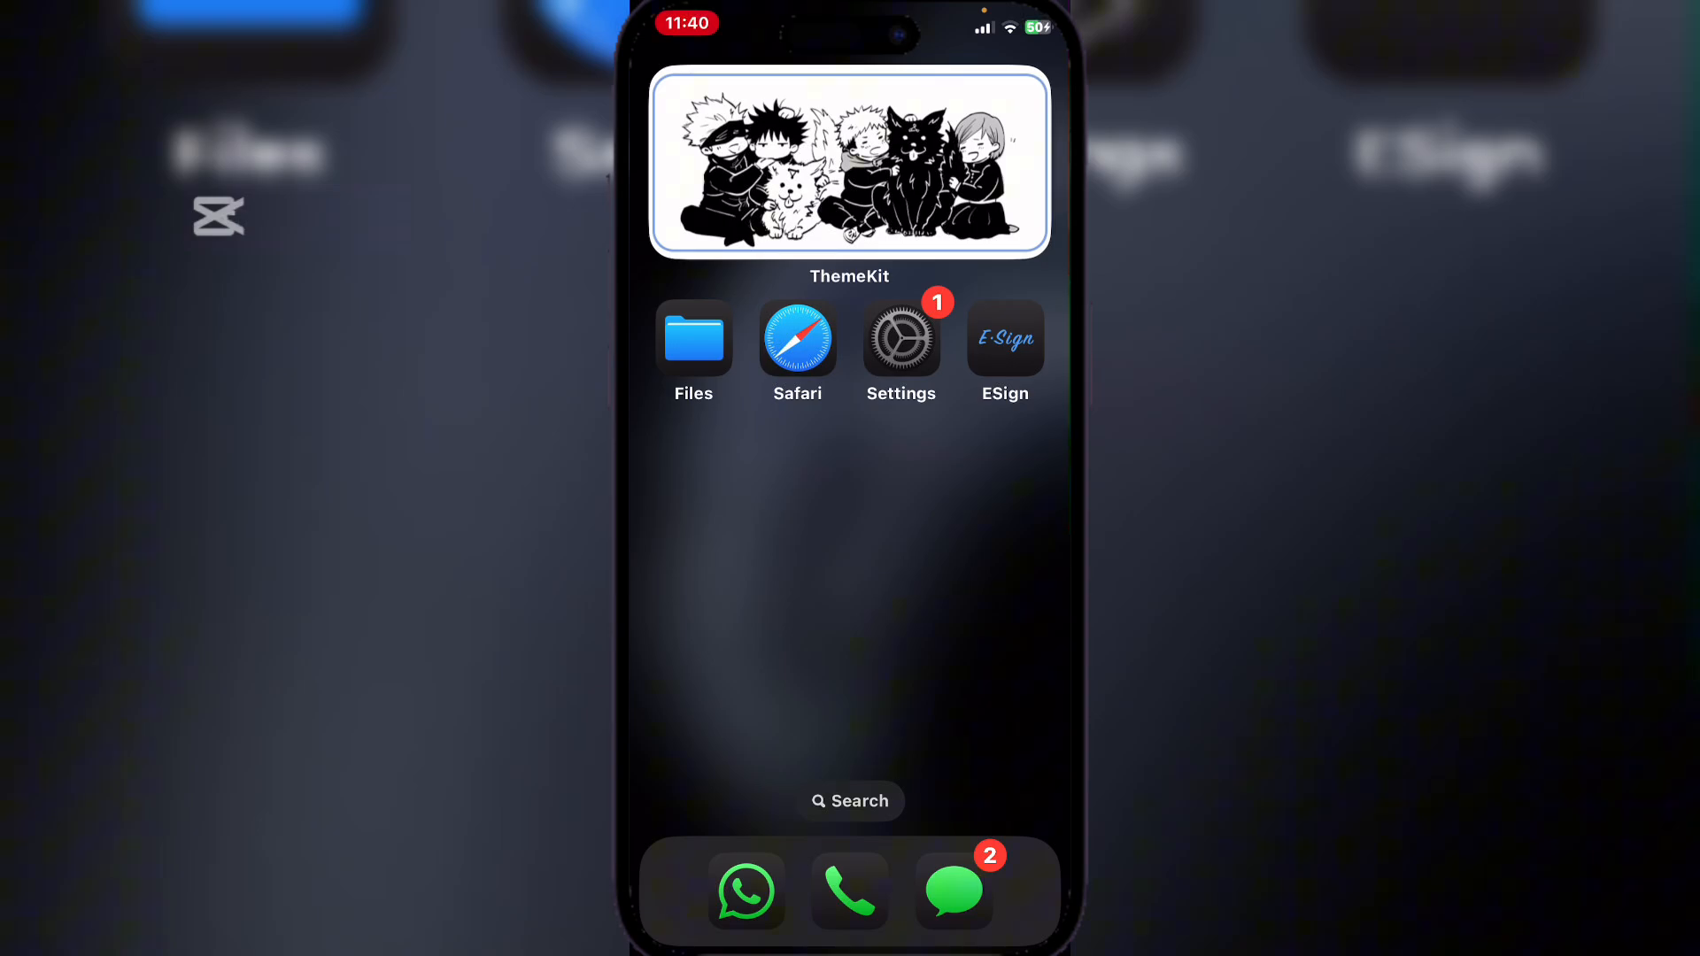
Download feather_v1.1.3.ipa from the RiceHub IPA library in Safari.
{"action": "left_click", "coordinate": [797, 336]}
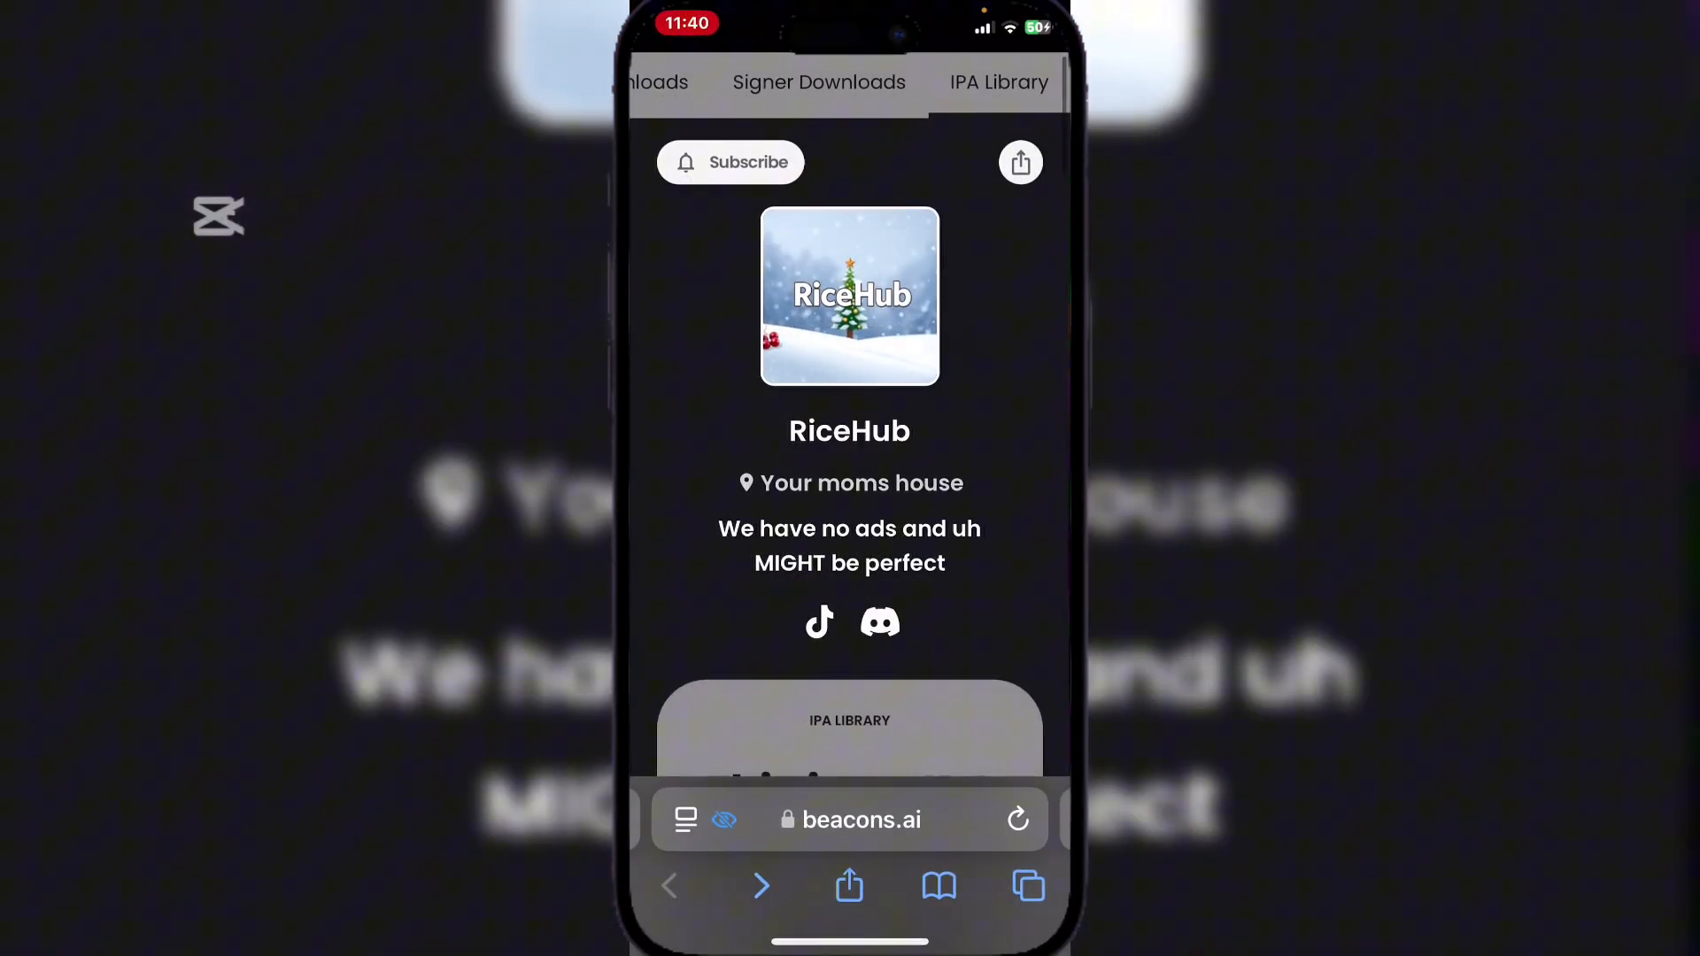
{"action": "scroll", "scroll_direction": "down", "scroll_amount": 3}
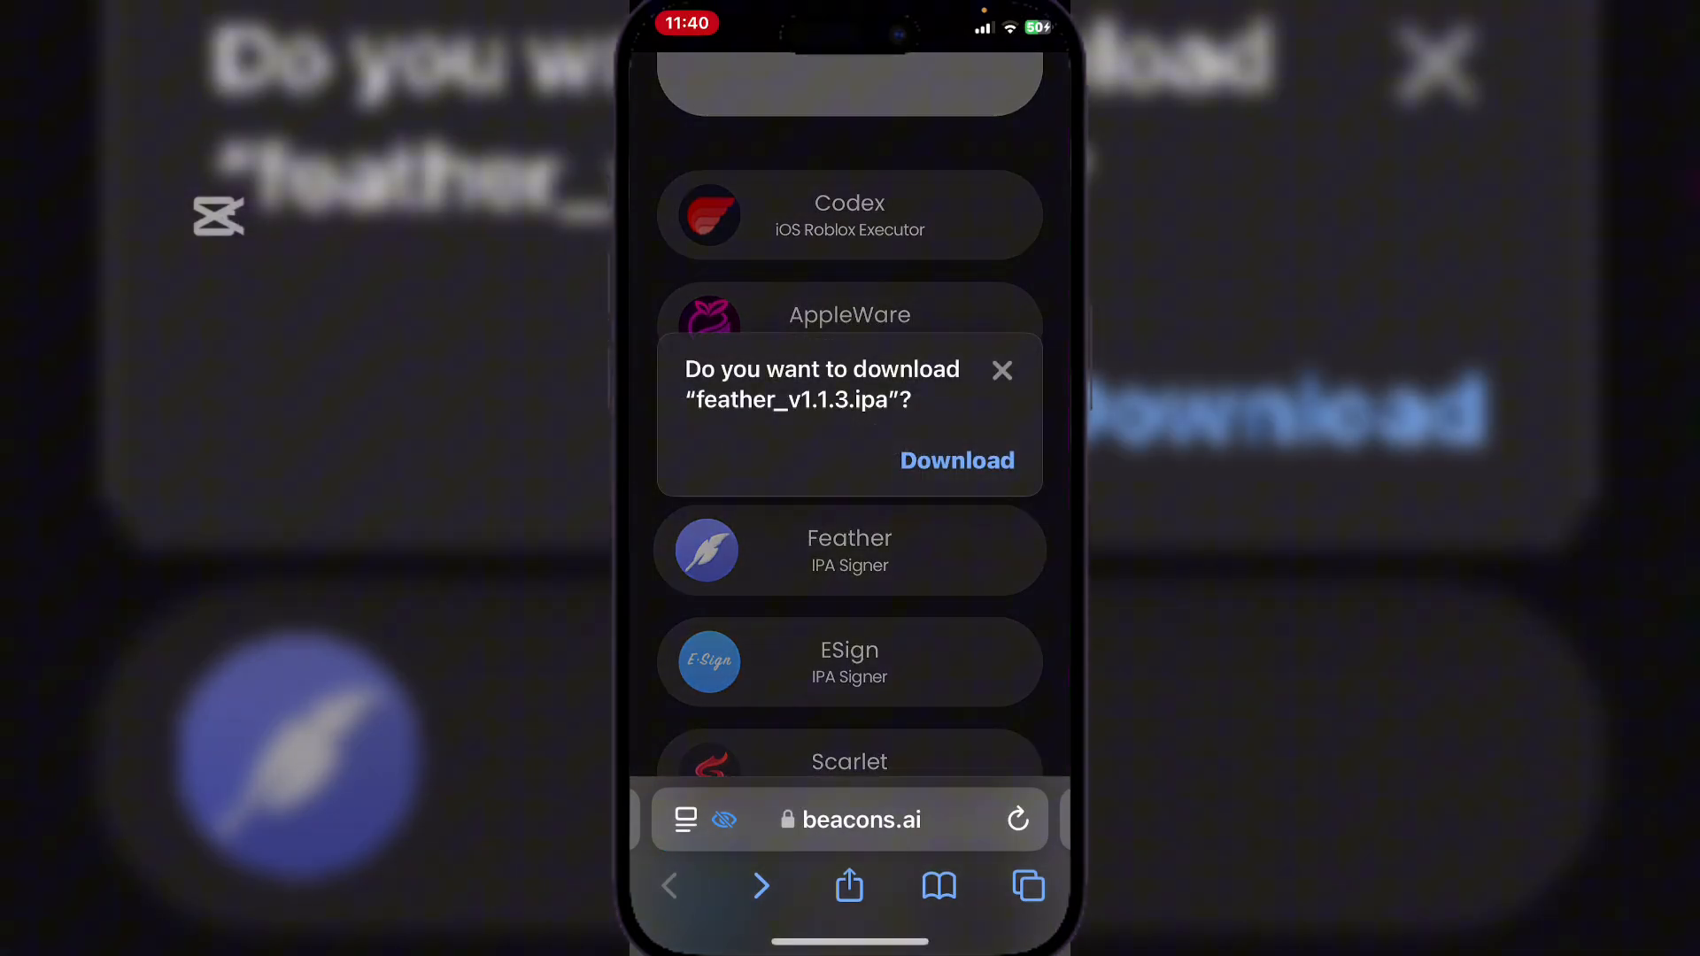
{"action": "left_click", "coordinate": [956, 460]}
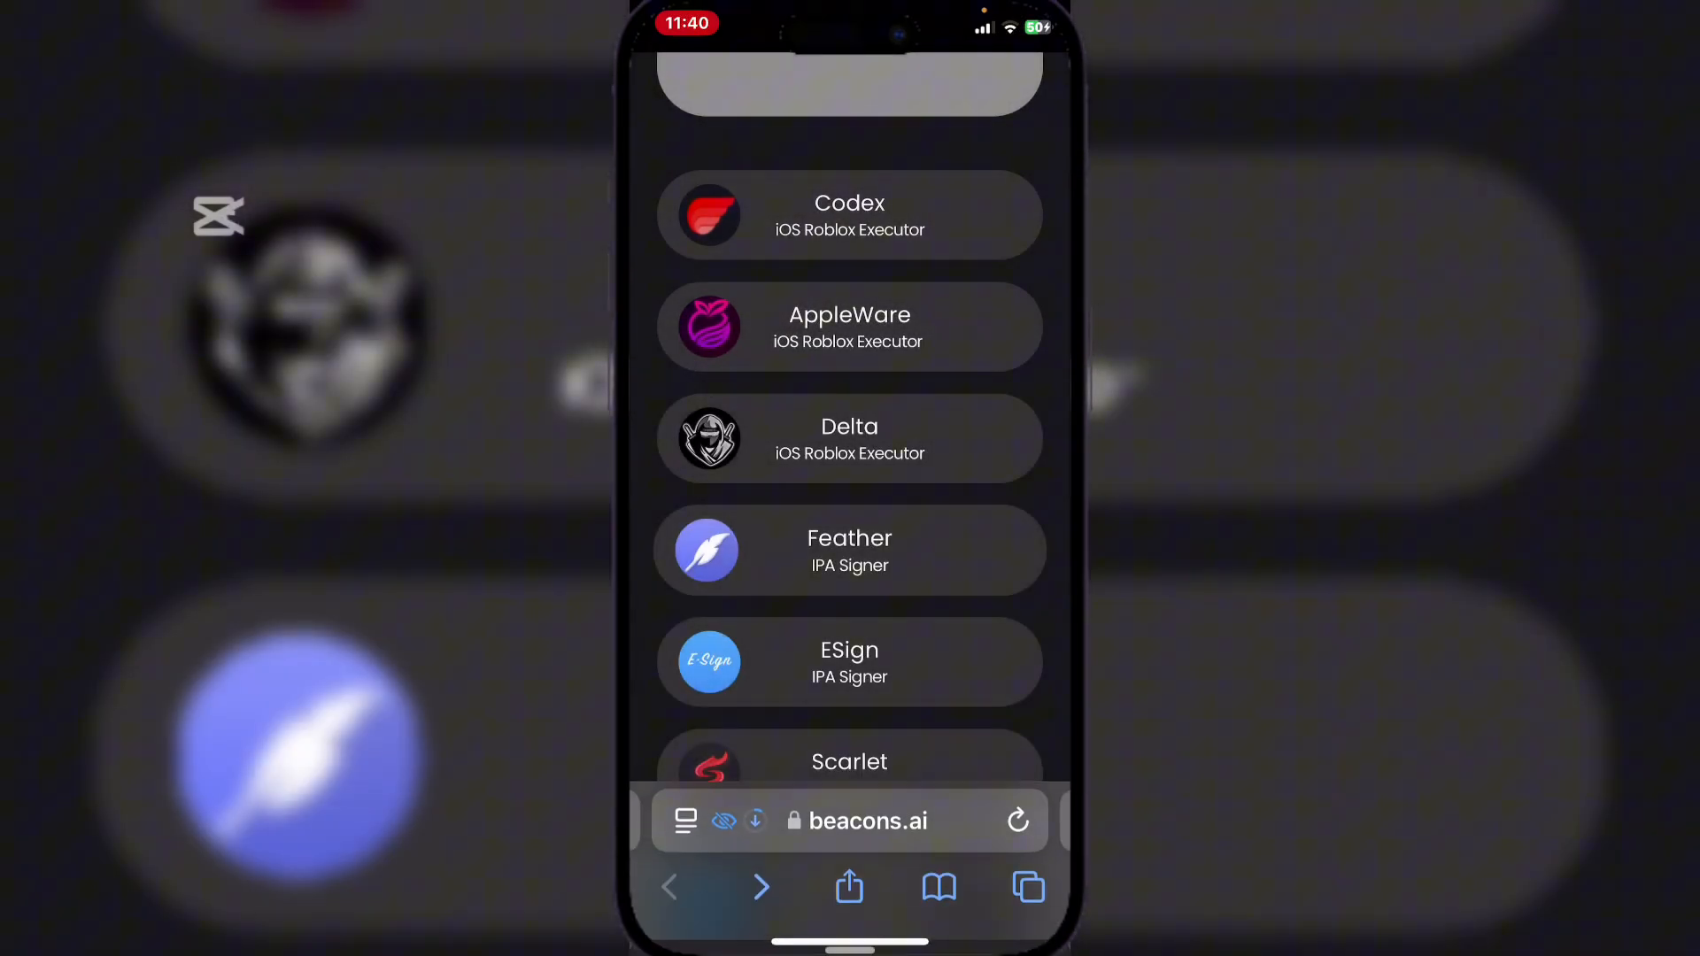
{"action": "left_click", "coordinate": [756, 820]}
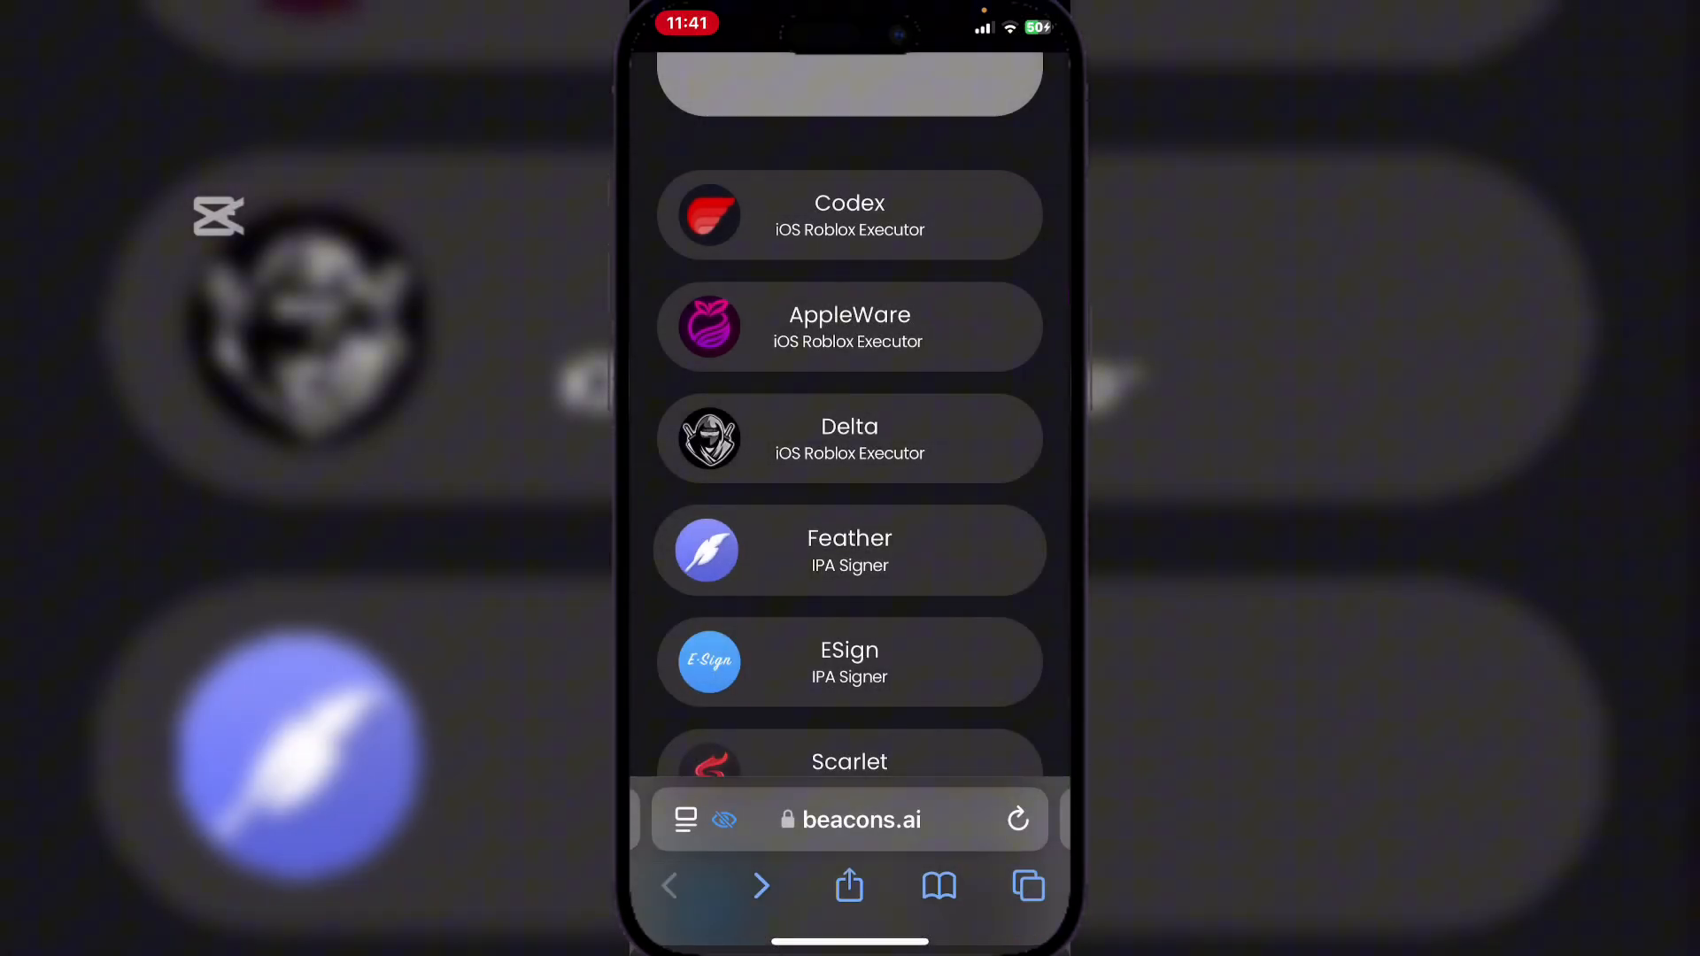
Switch to the Ultimate Sideloading Guide tab and open Portal Signer.
{"action": "left_click", "coordinate": [1027, 885]}
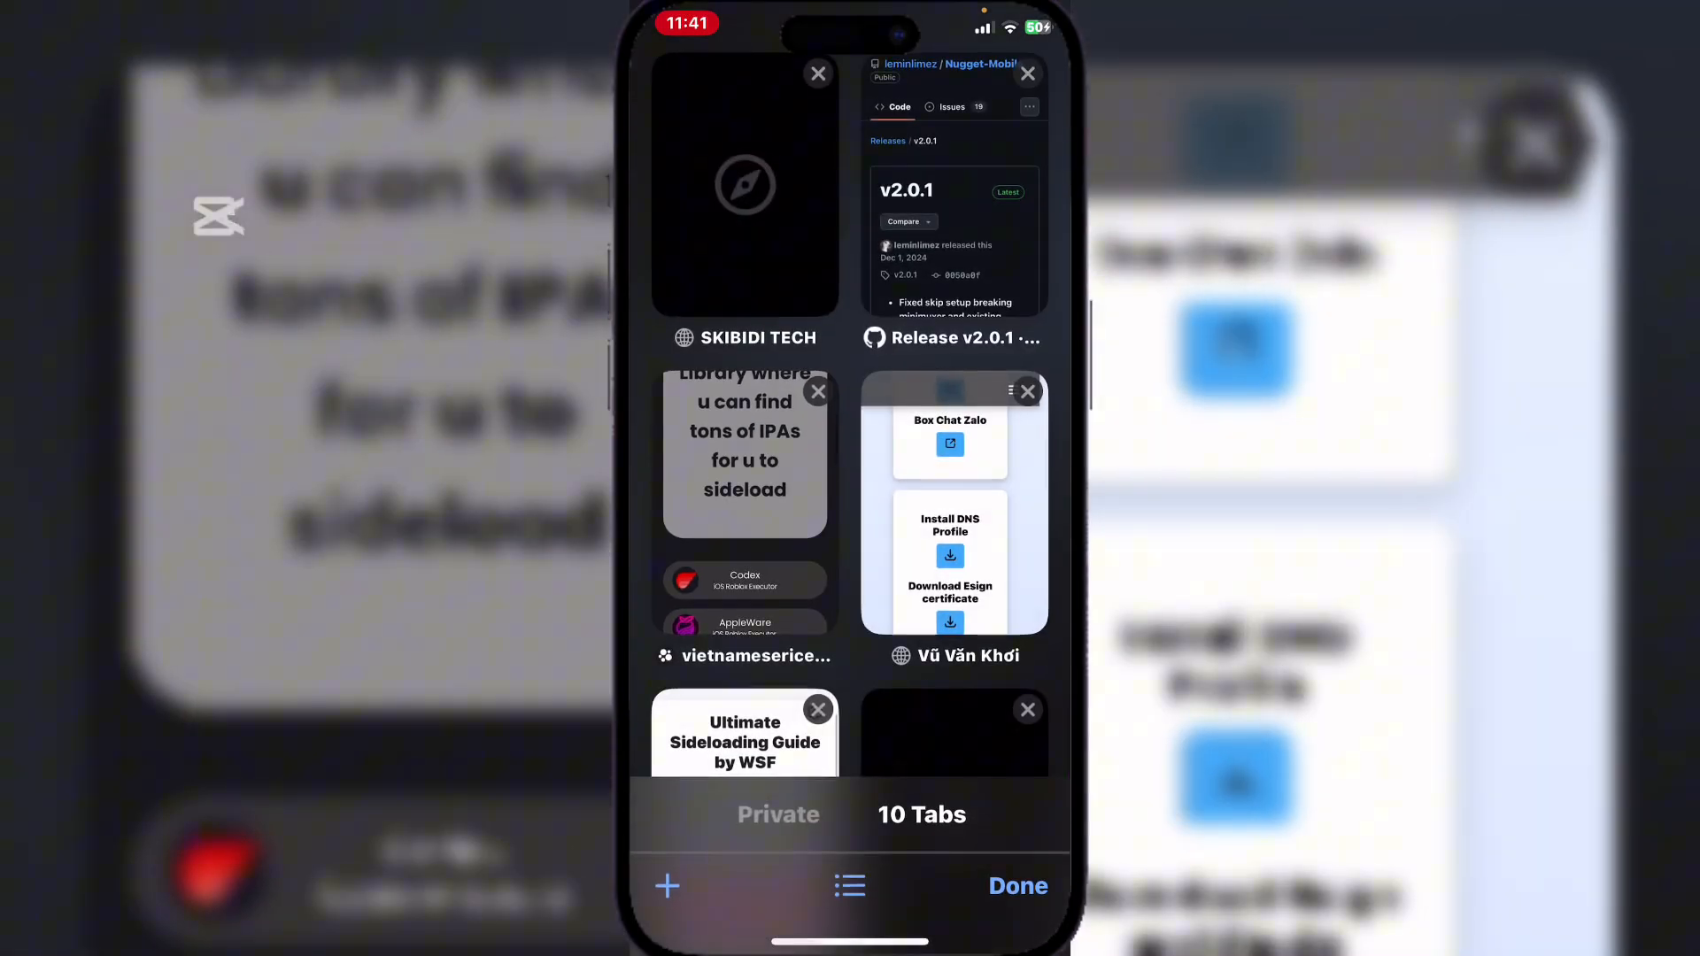
{"action": "left_click", "coordinate": [744, 732]}
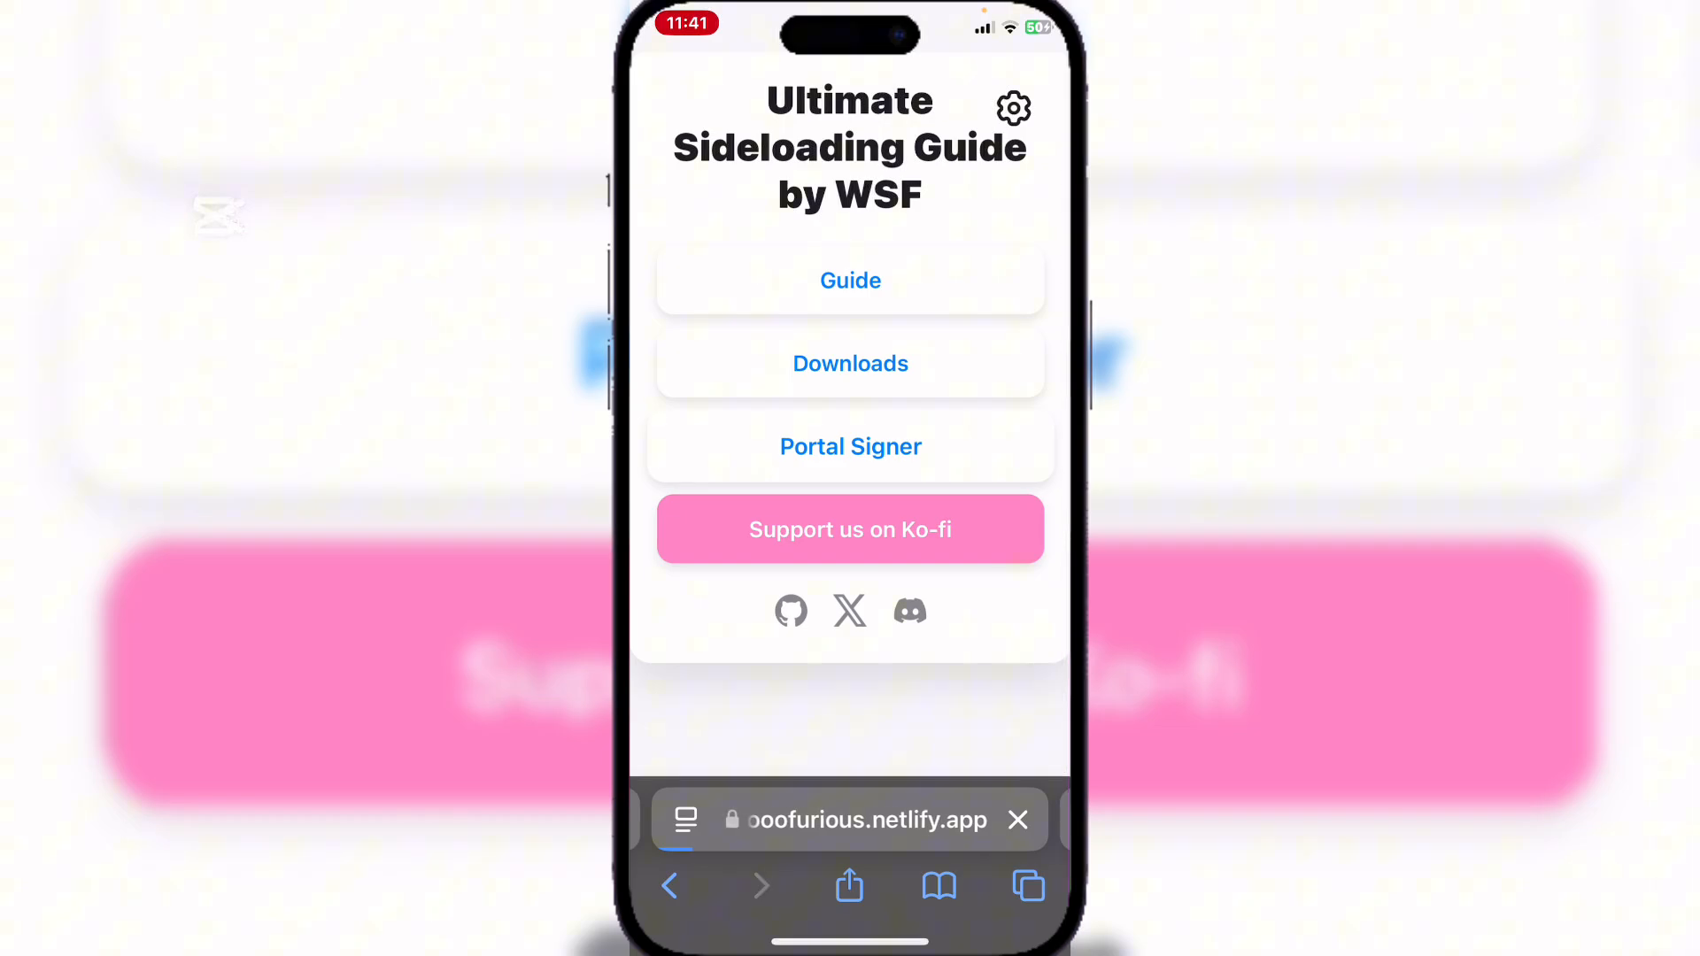
{"action": "left_click", "coordinate": [850, 445]}
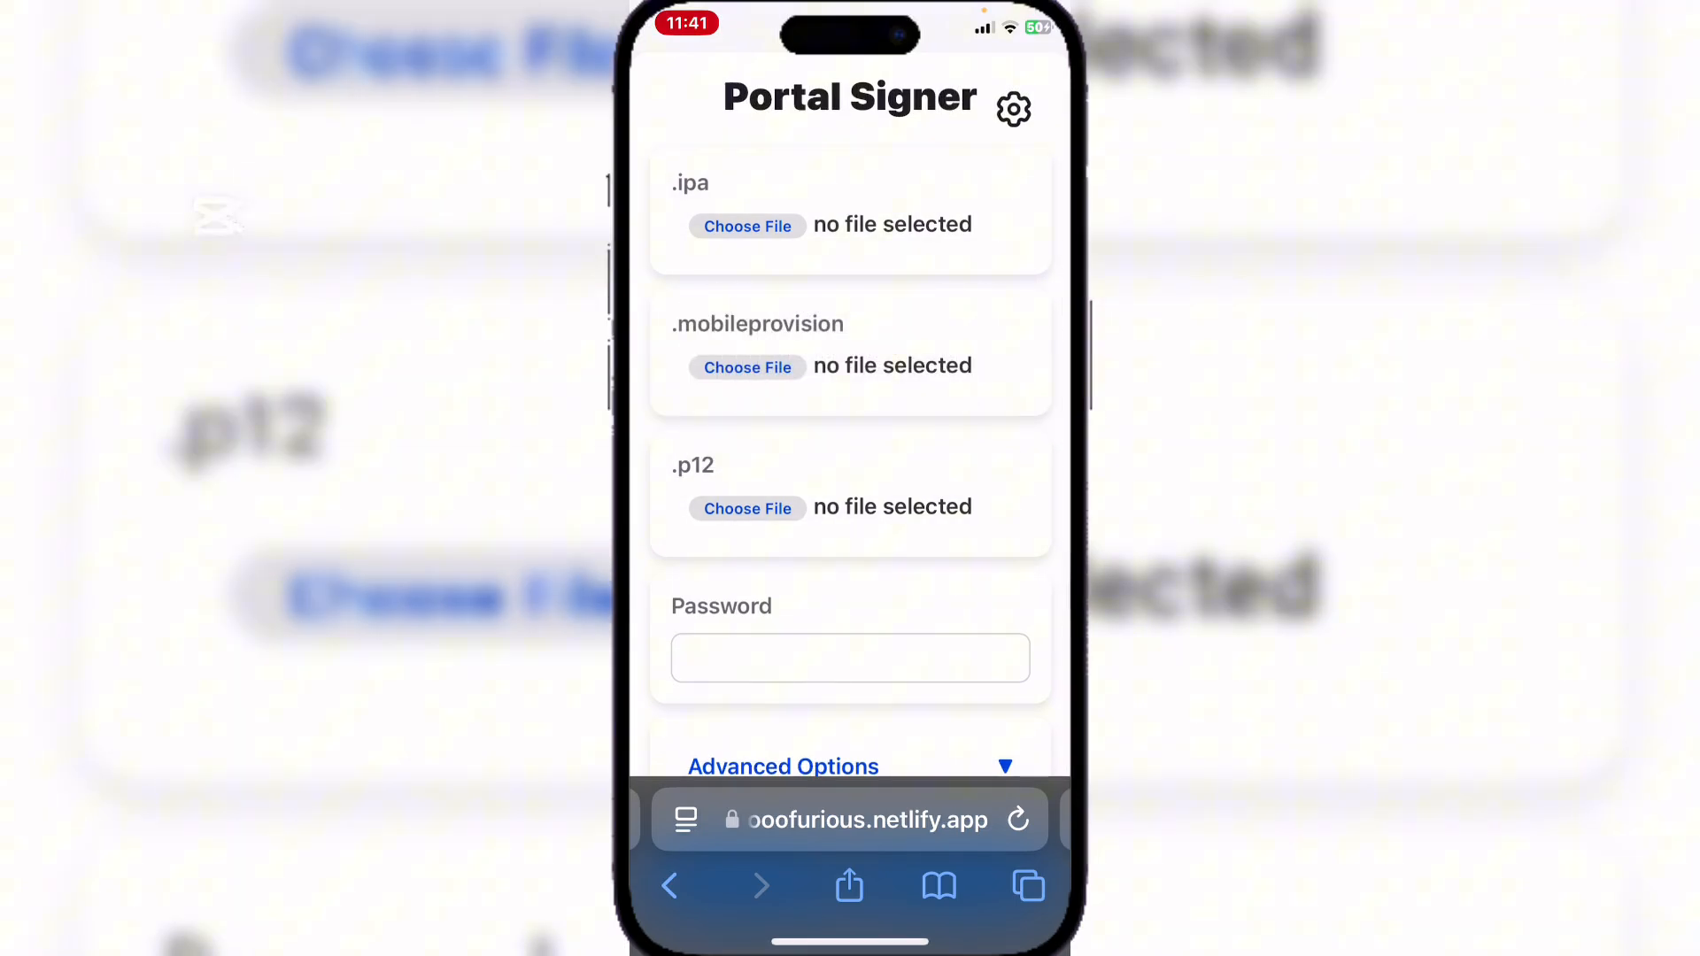
Load the downloaded Feather .ipa file into the .ipa slot.
{"action": "left_click", "coordinate": [747, 508]}
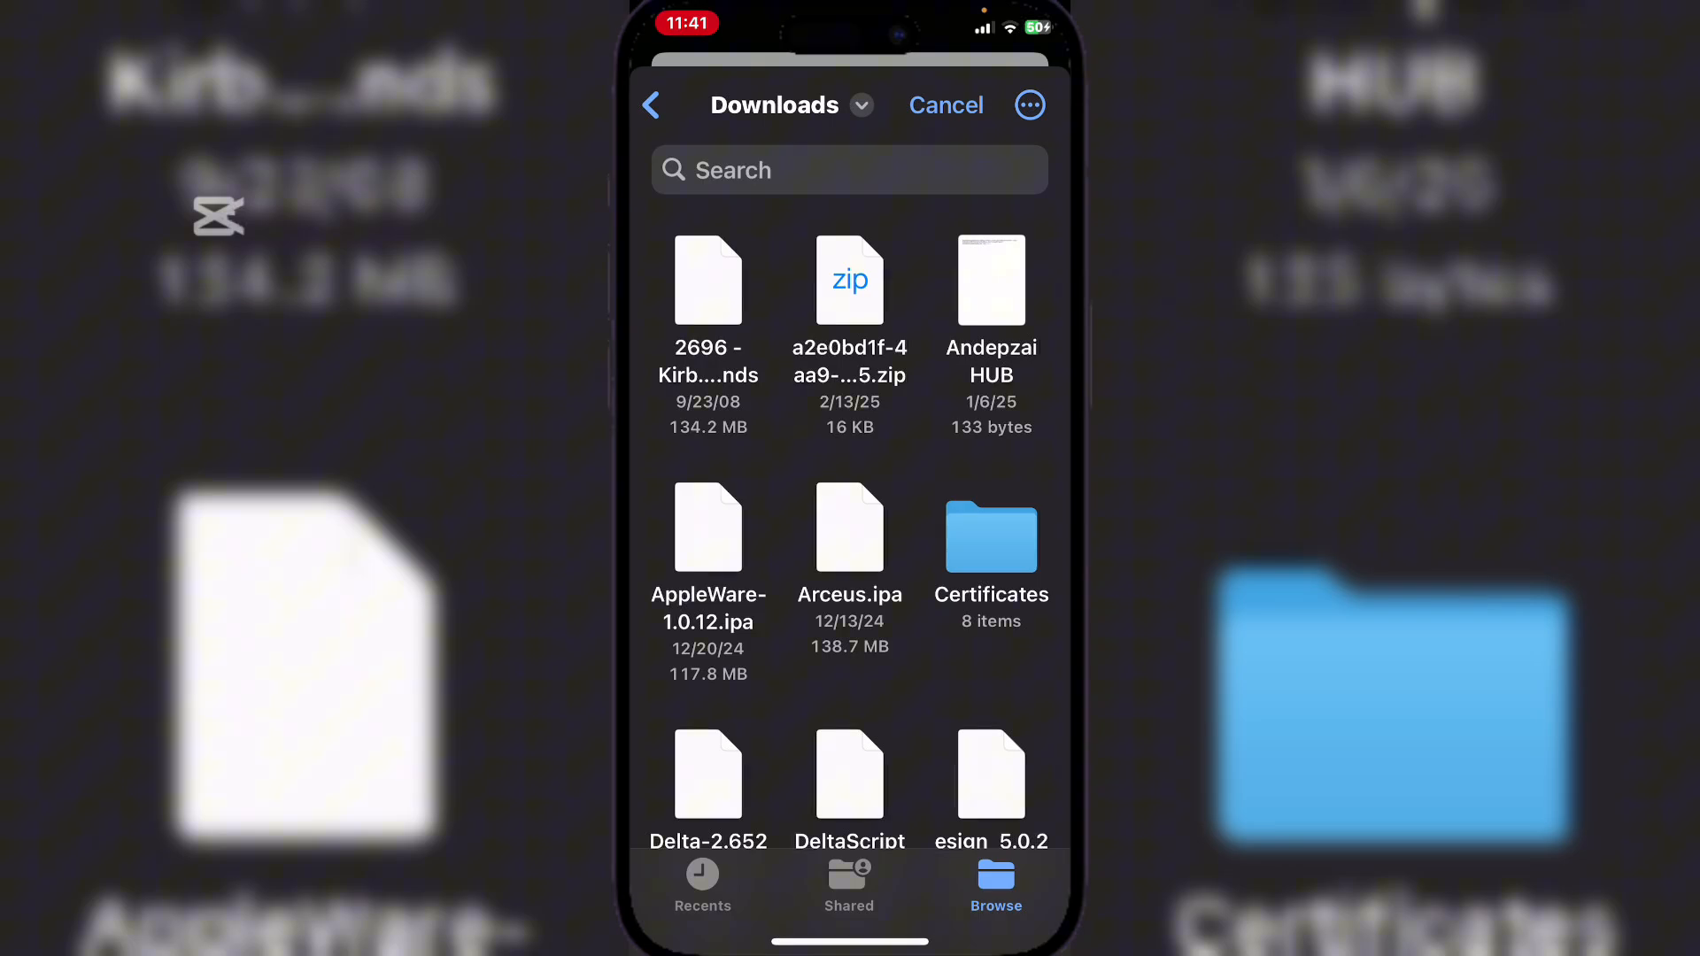
{"action": "scroll", "scroll_direction": "down", "scroll_amount": 3}
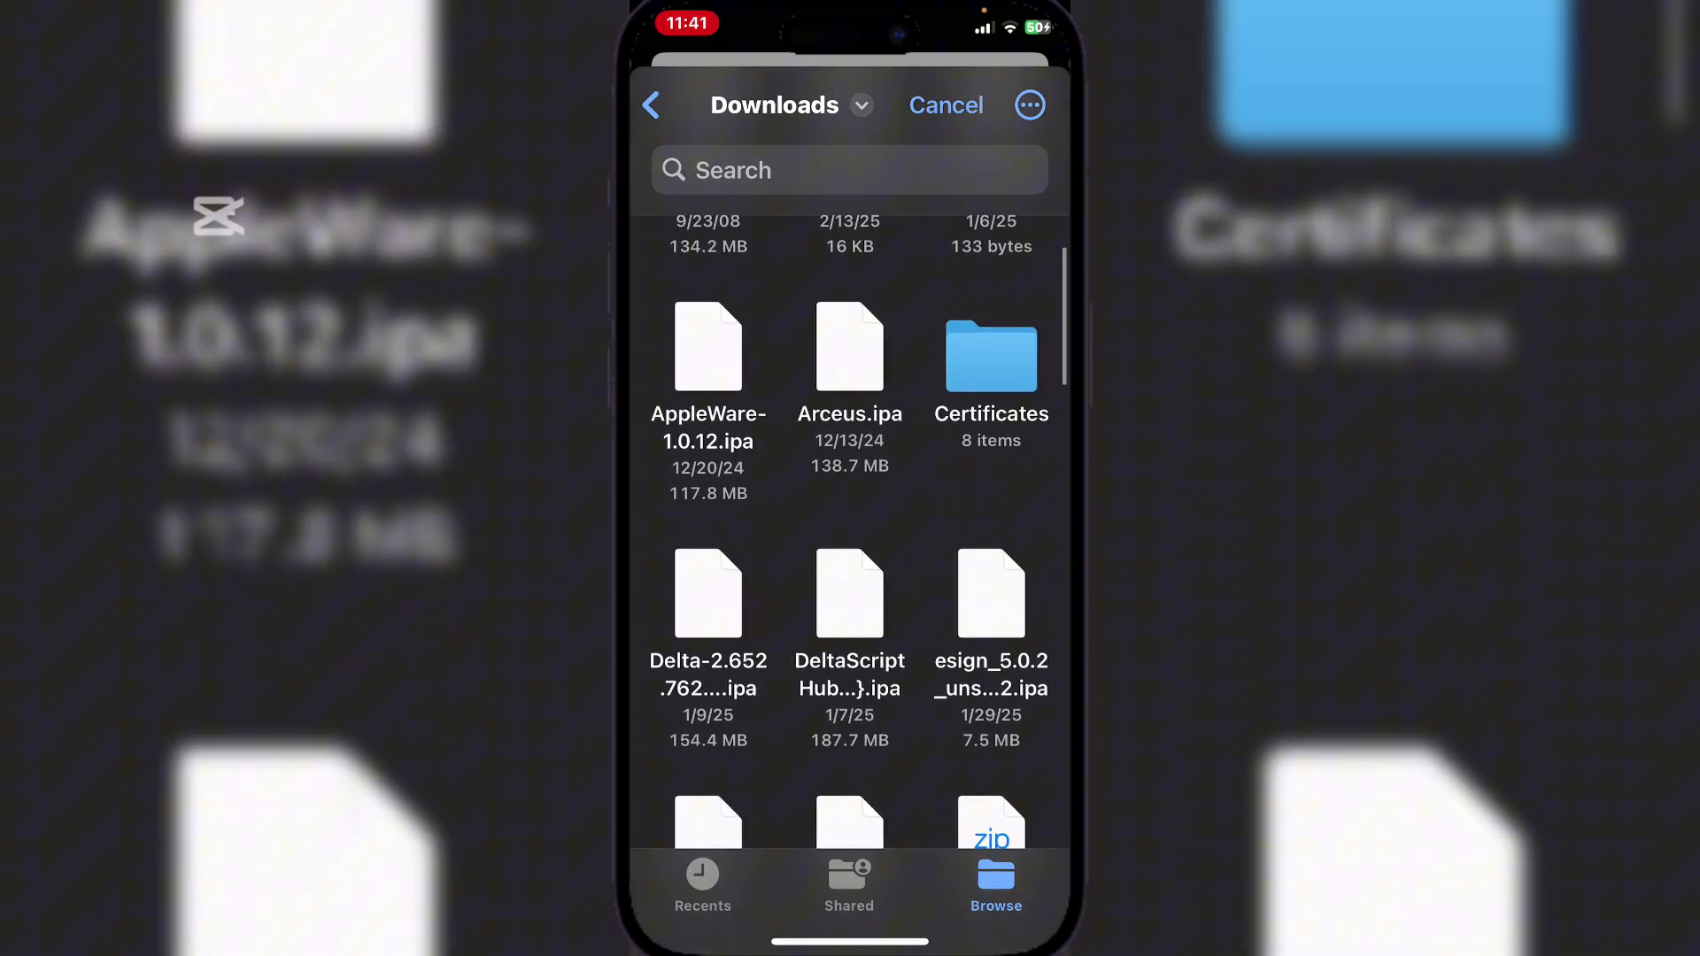
{"action": "left_click", "coordinate": [1028, 106]}
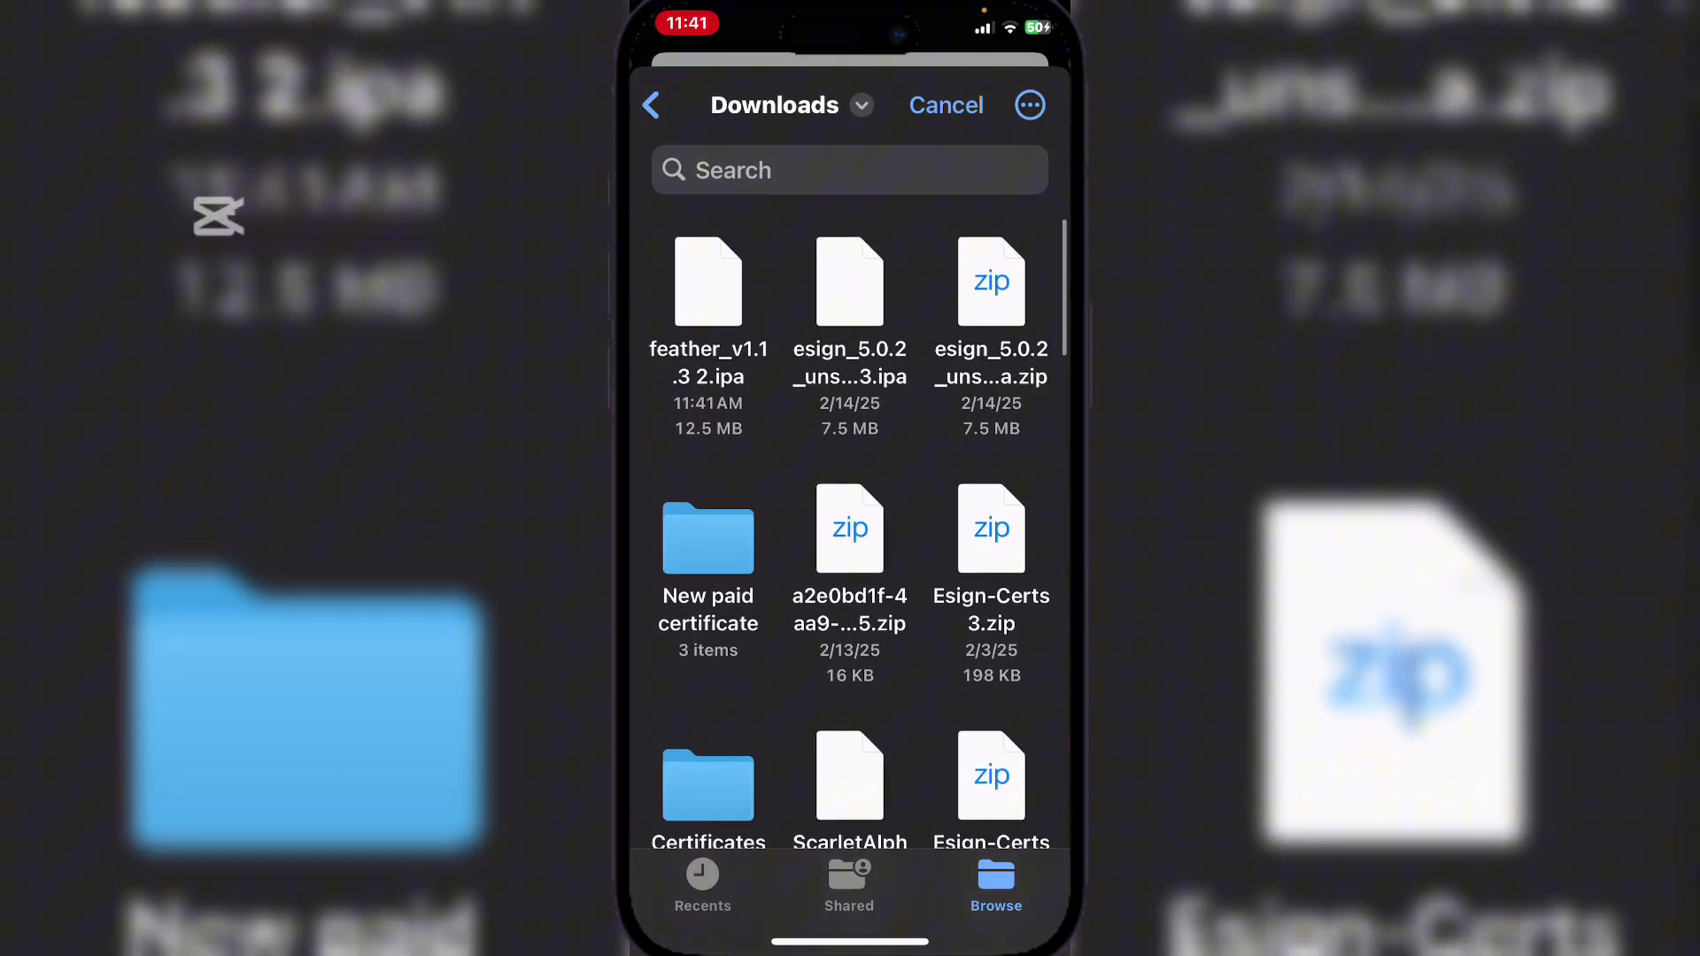
{"action": "left_click", "coordinate": [706, 284]}
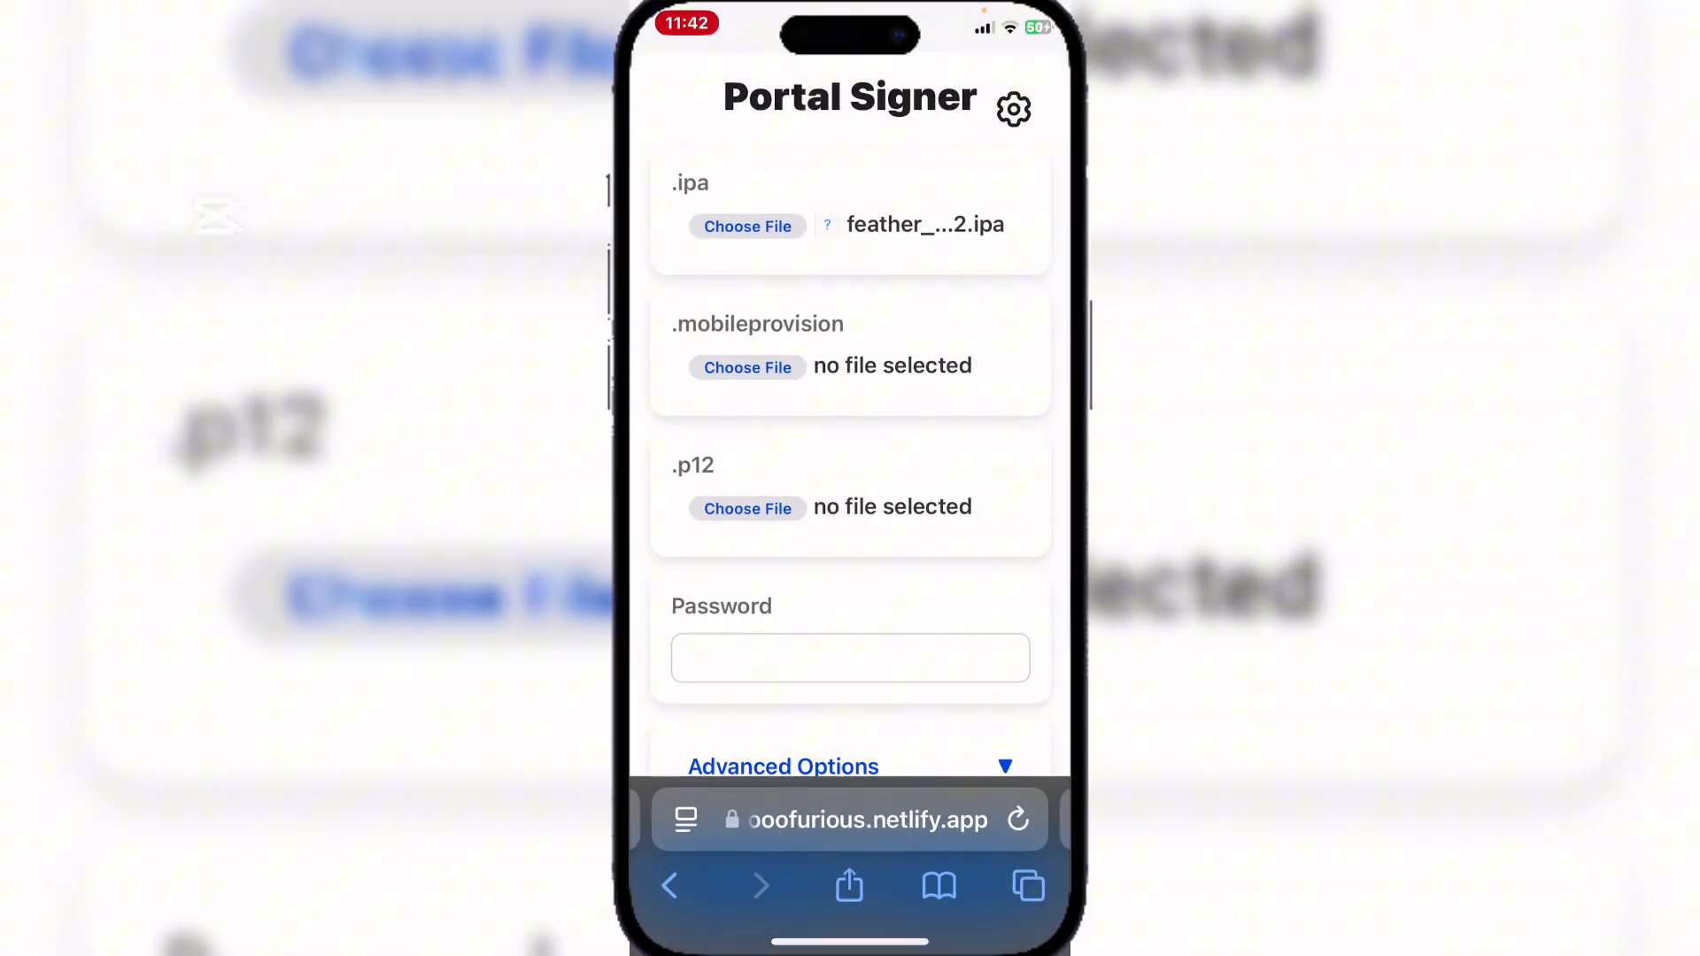
{"action": "left_click", "coordinate": [747, 366]}
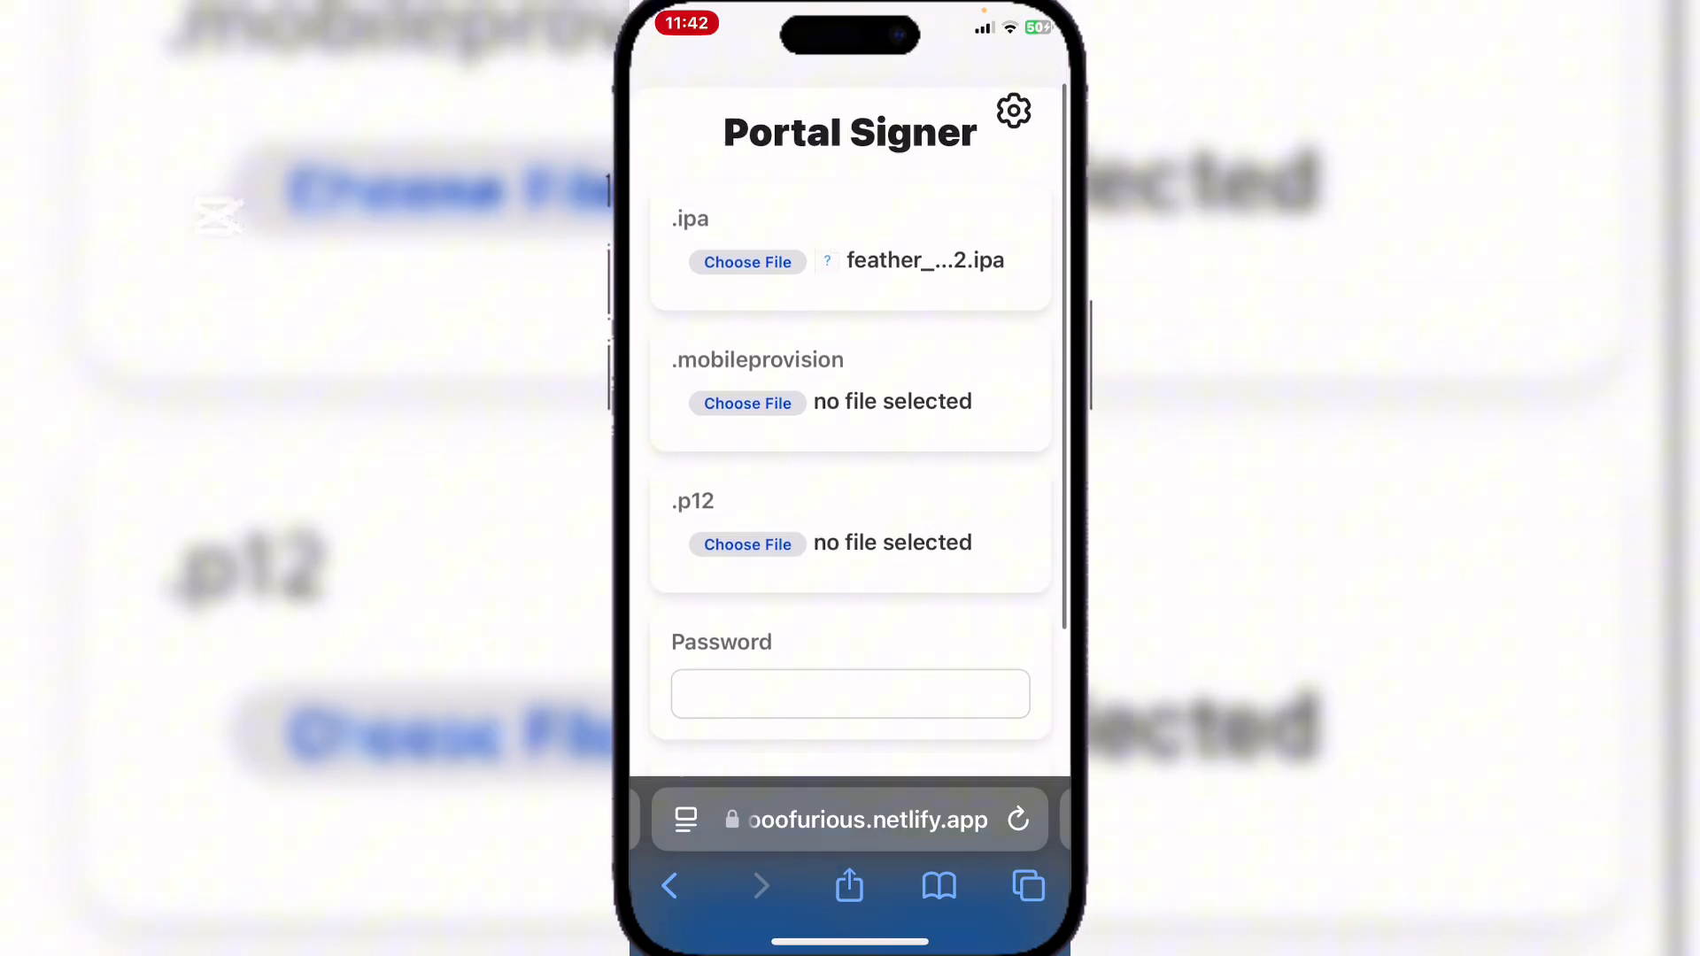
{"action": "scroll", "scroll_direction": "down", "scroll_amount": 3}
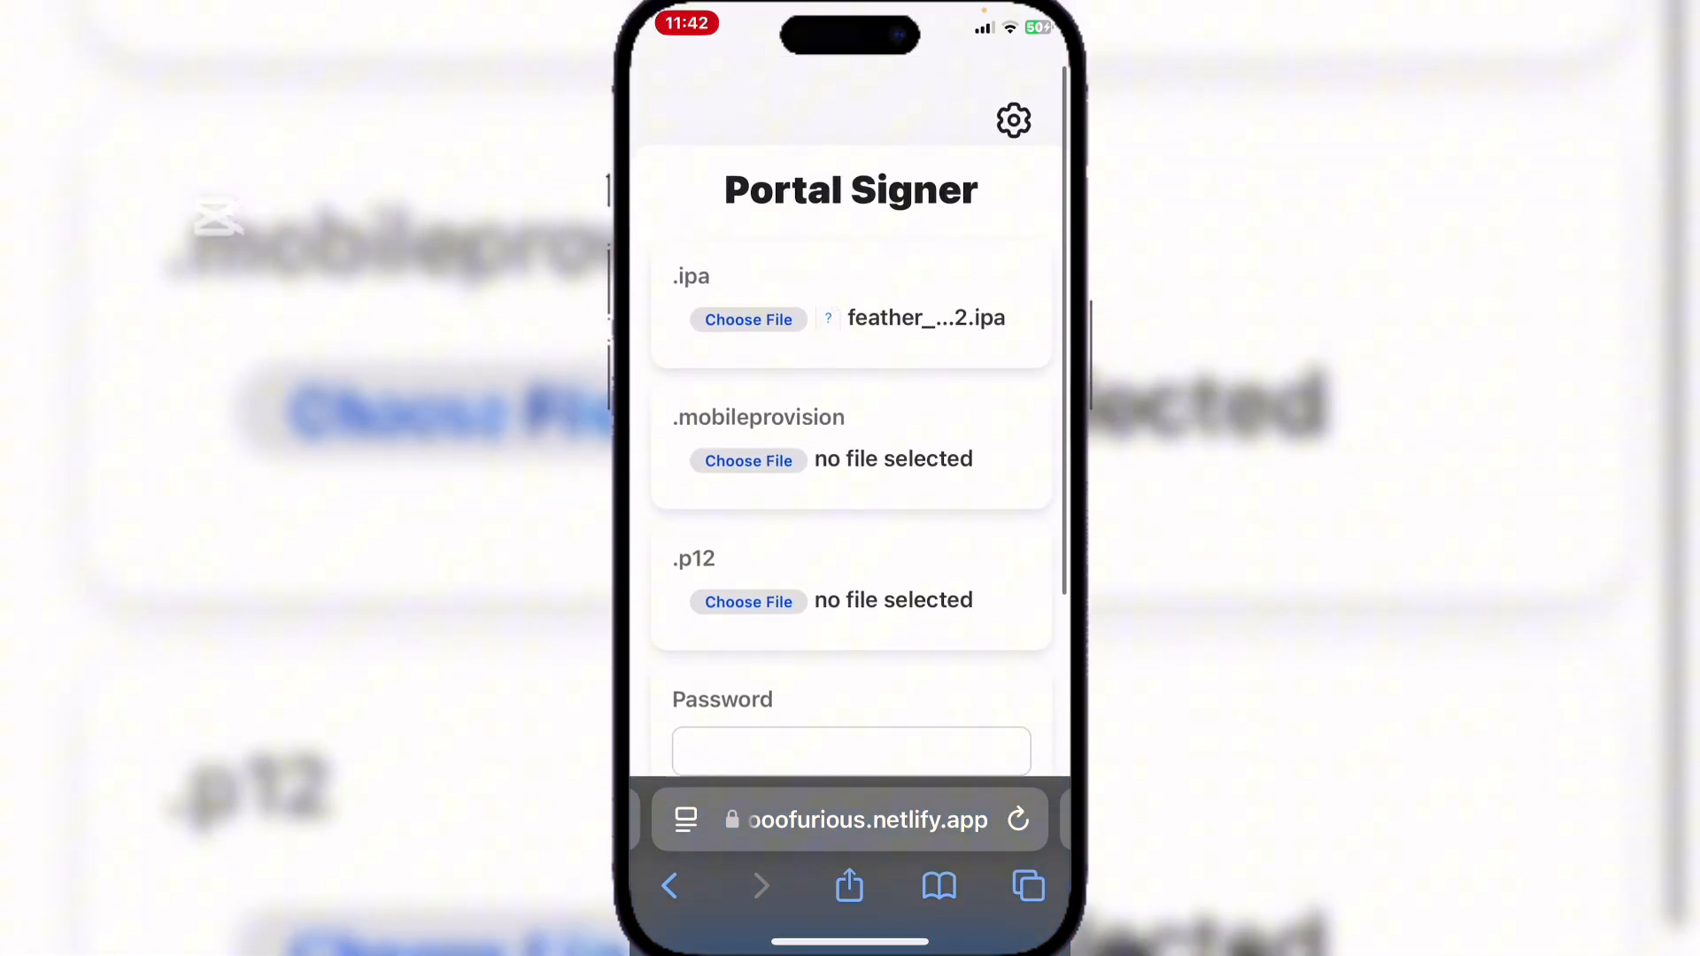
Browse the khoindvn.io.vn certificate site, then show all 10 open tabs.
{"action": "left_click", "coordinate": [1027, 887]}
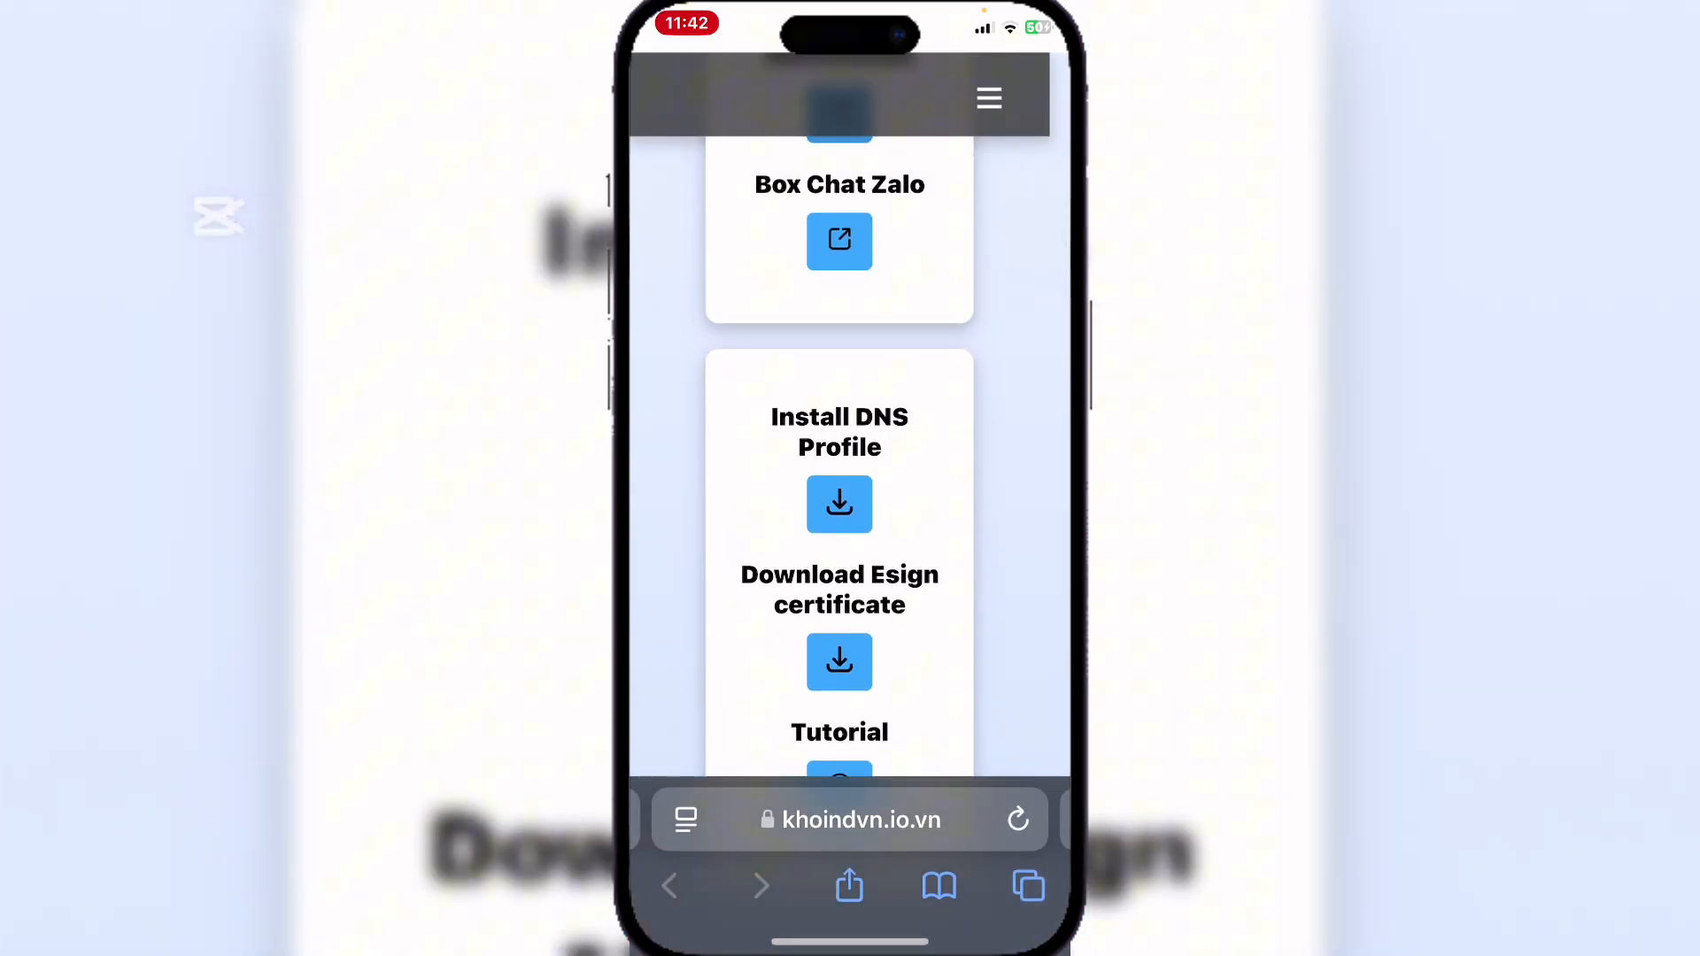
{"action": "scroll", "scroll_direction": "down", "scroll_amount": 3}
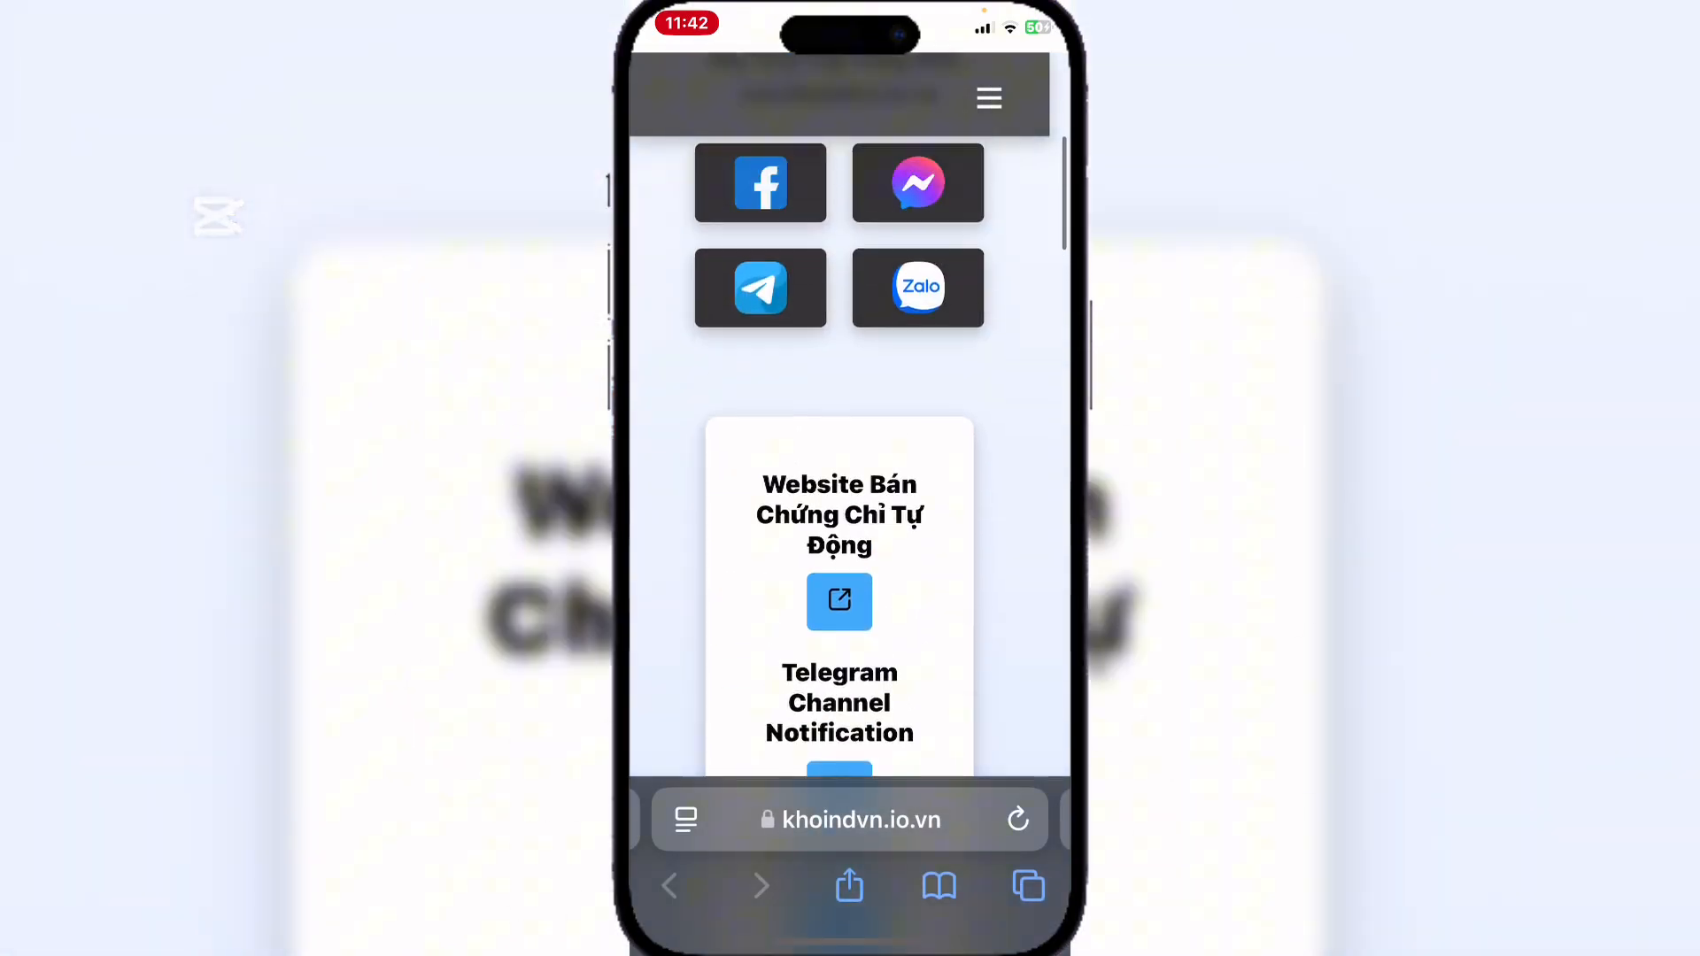
{"action": "left_click", "coordinate": [1027, 886]}
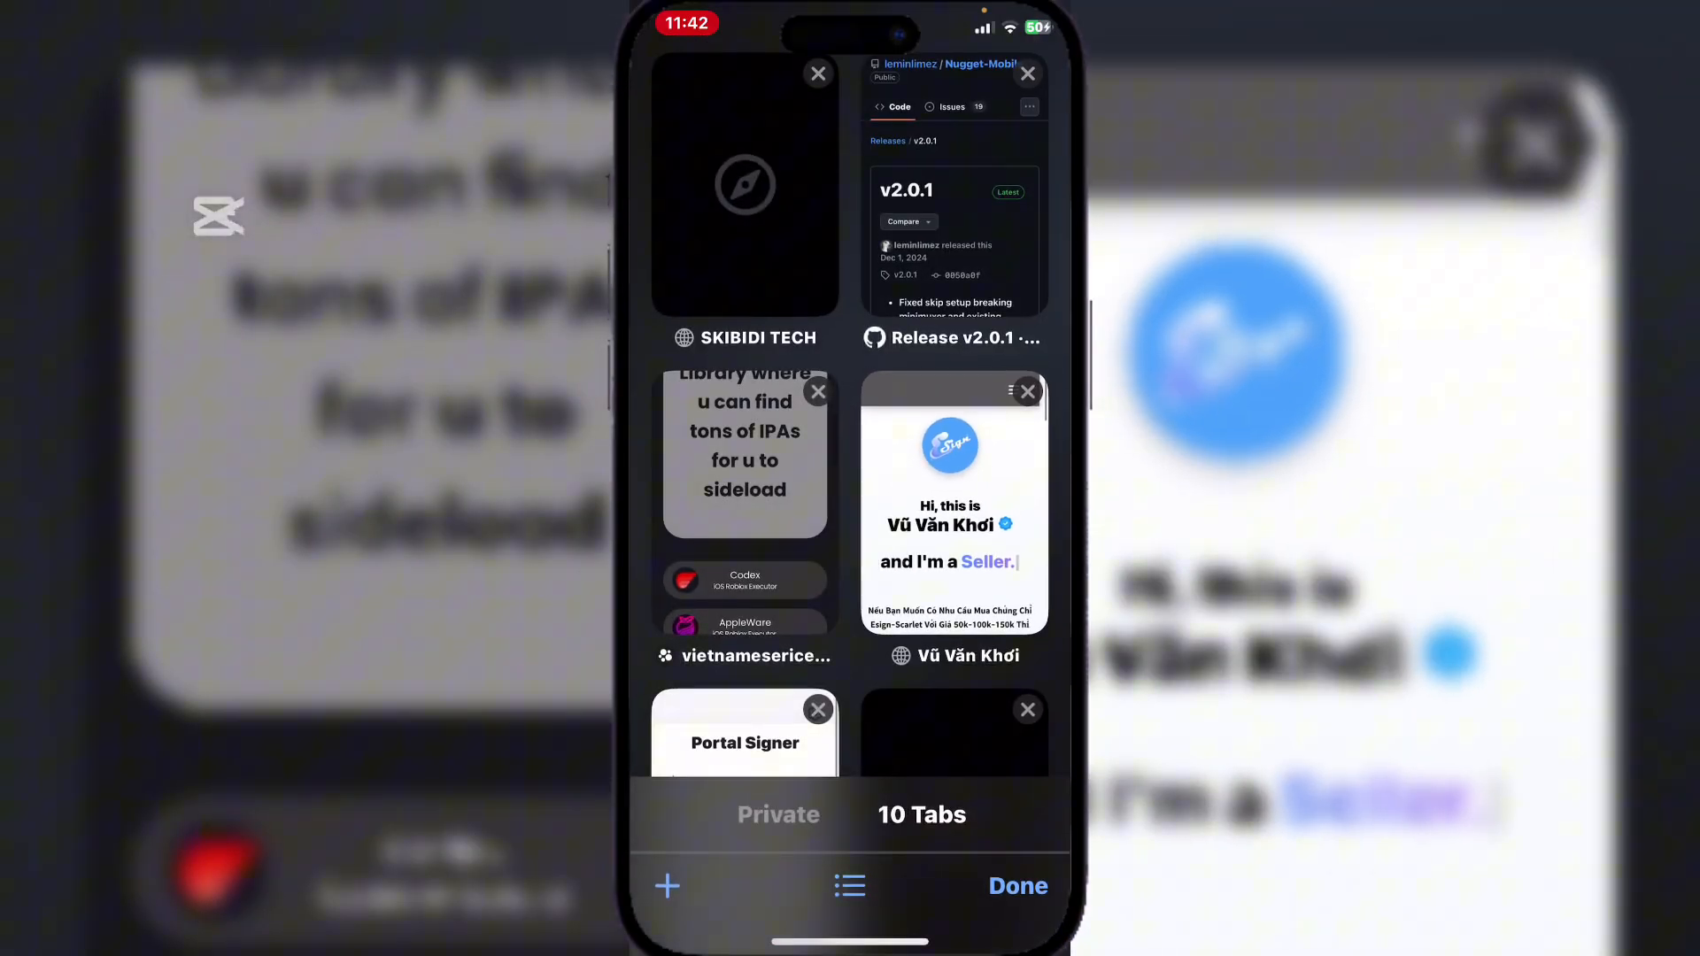
Attach the iosboom provisioning profile from 'New paid certificate' in Portal Signer.
{"action": "left_click", "coordinate": [745, 743]}
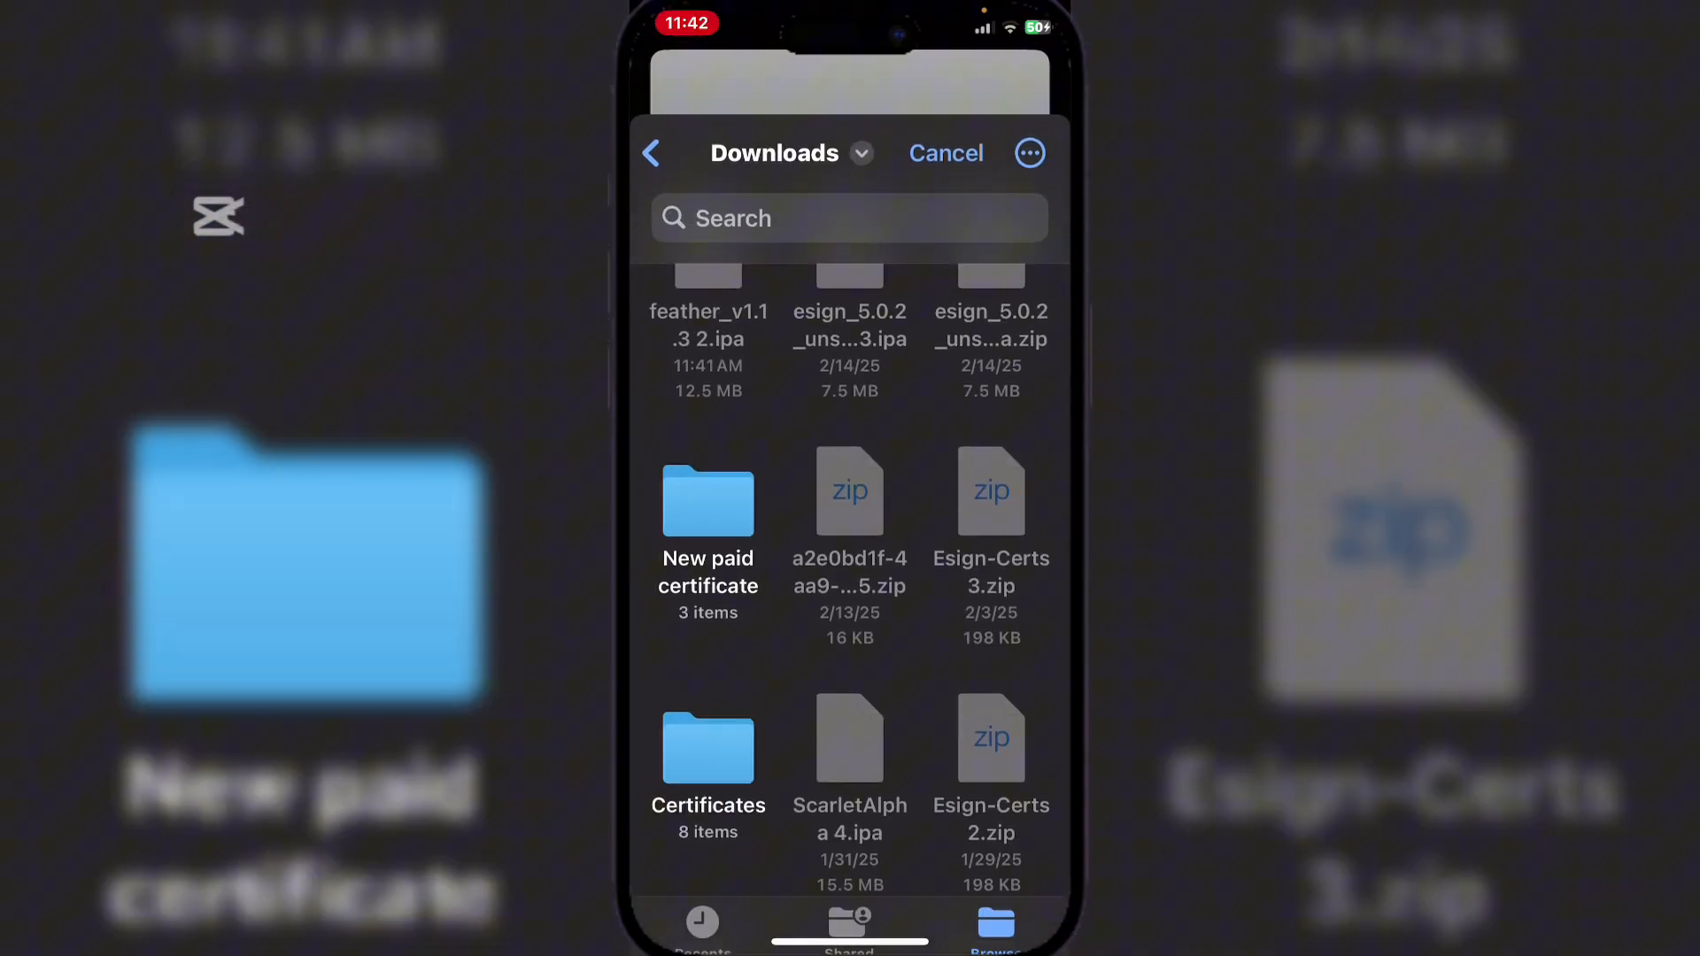
{"action": "double_click", "coordinate": [708, 502]}
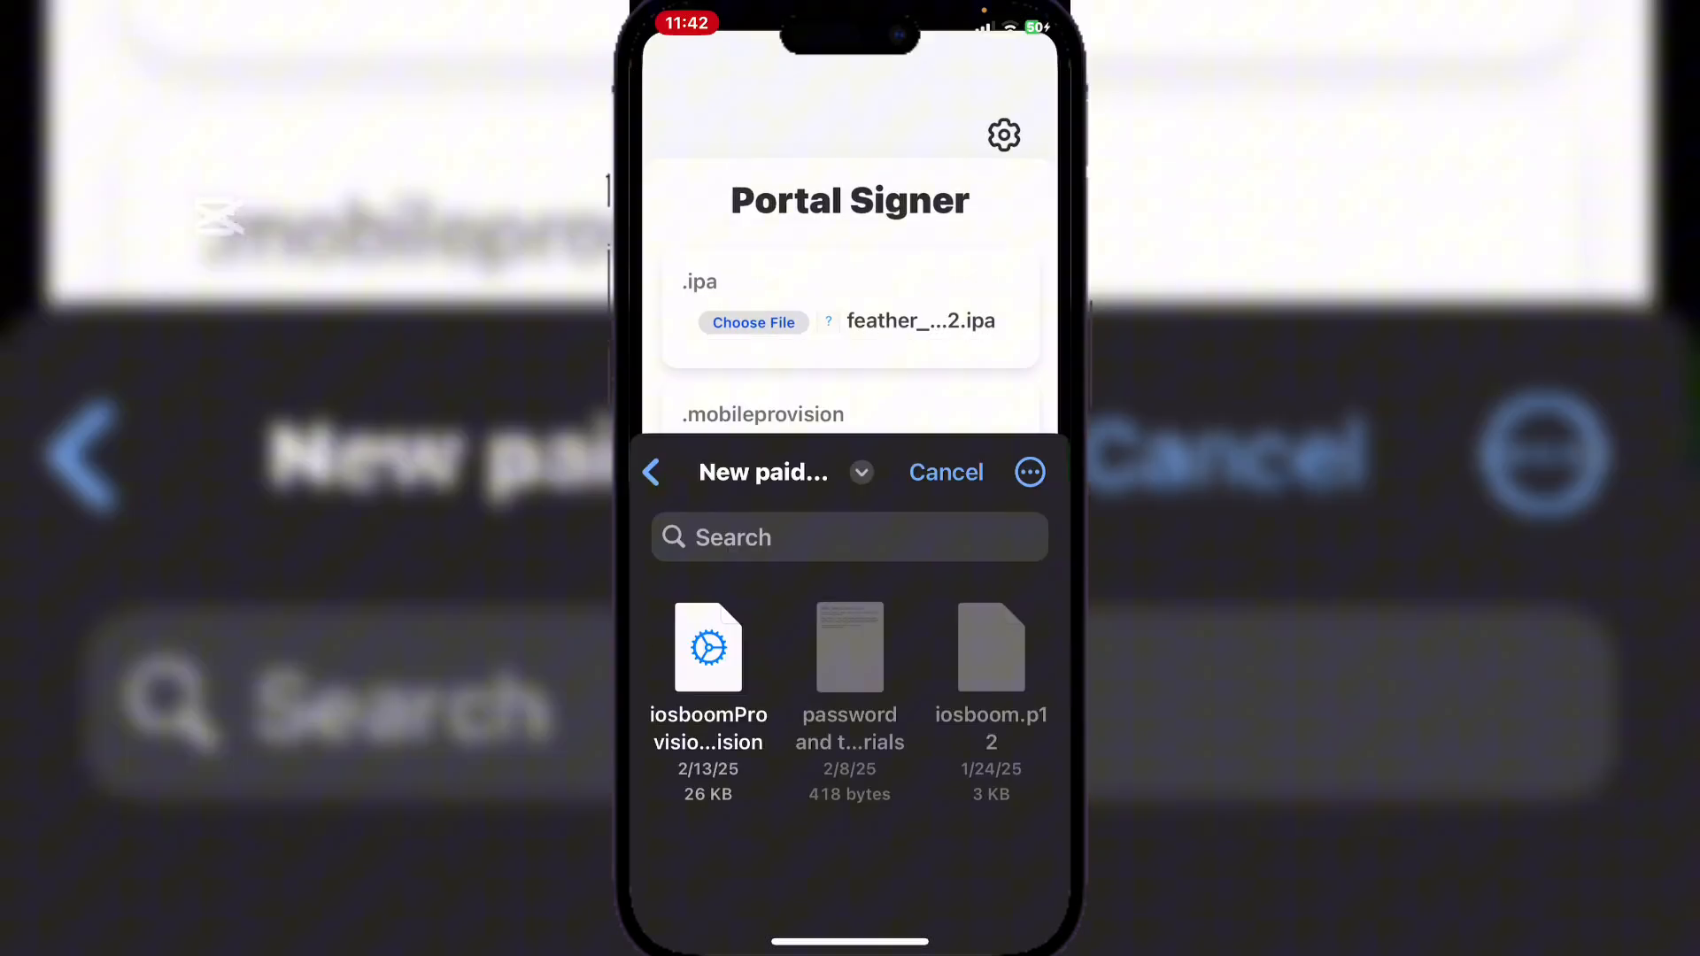
{"action": "left_click", "coordinate": [708, 648]}
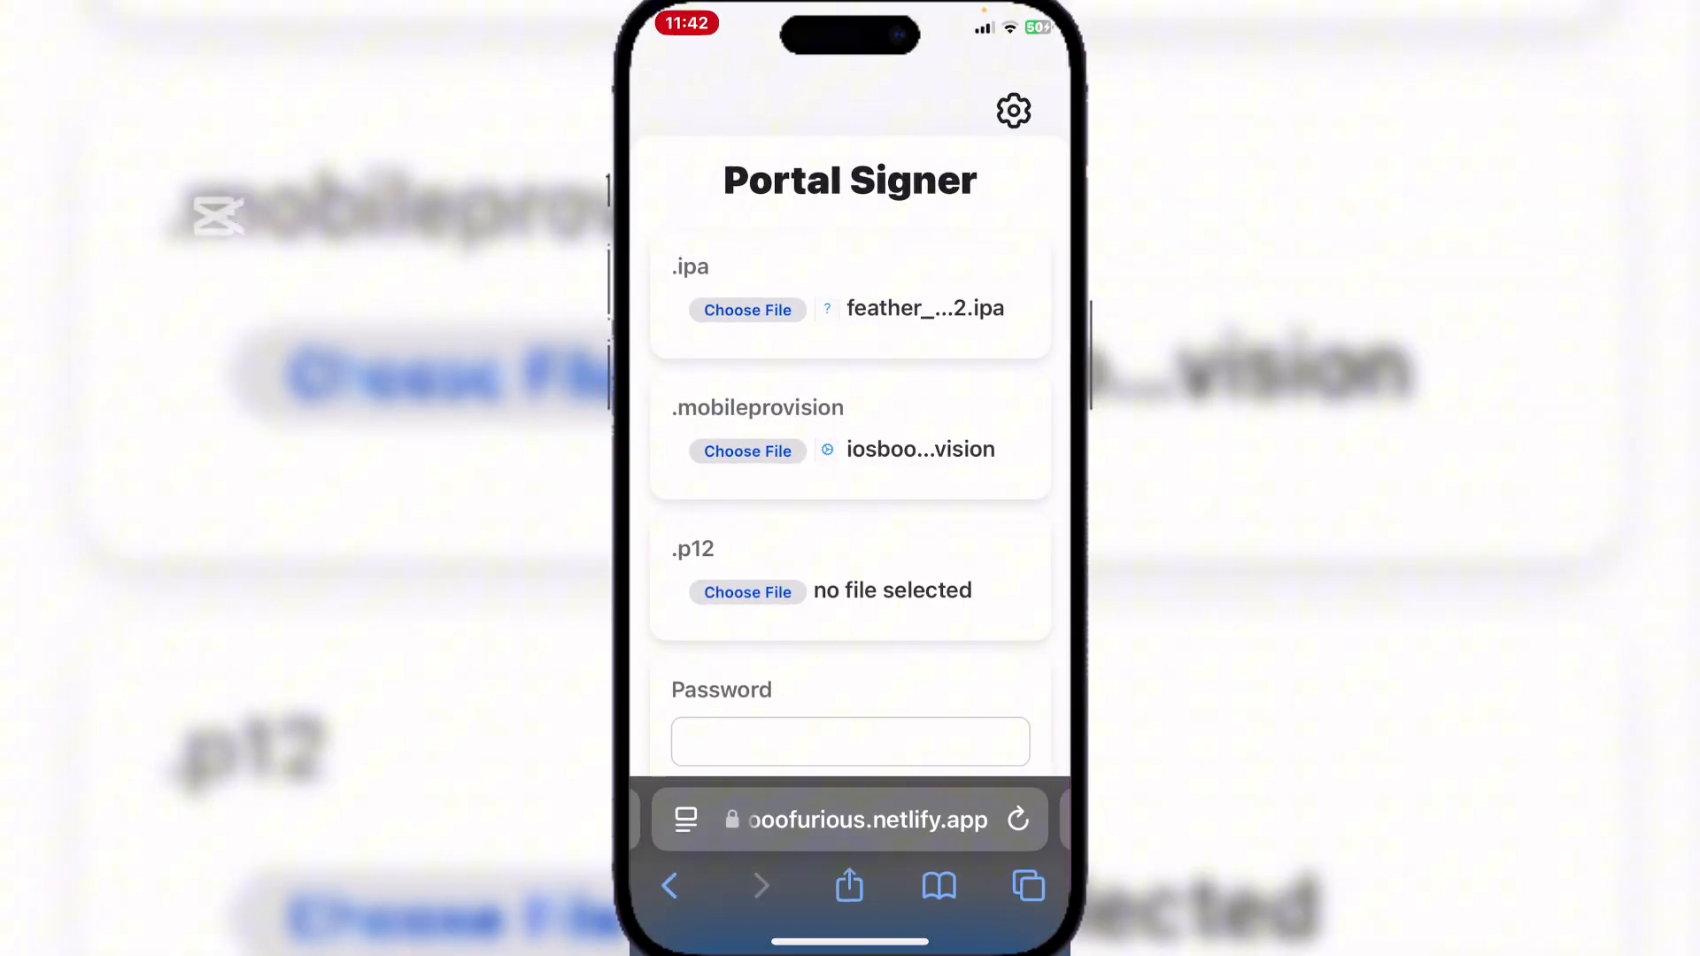
{"action": "left_click", "coordinate": [748, 593]}
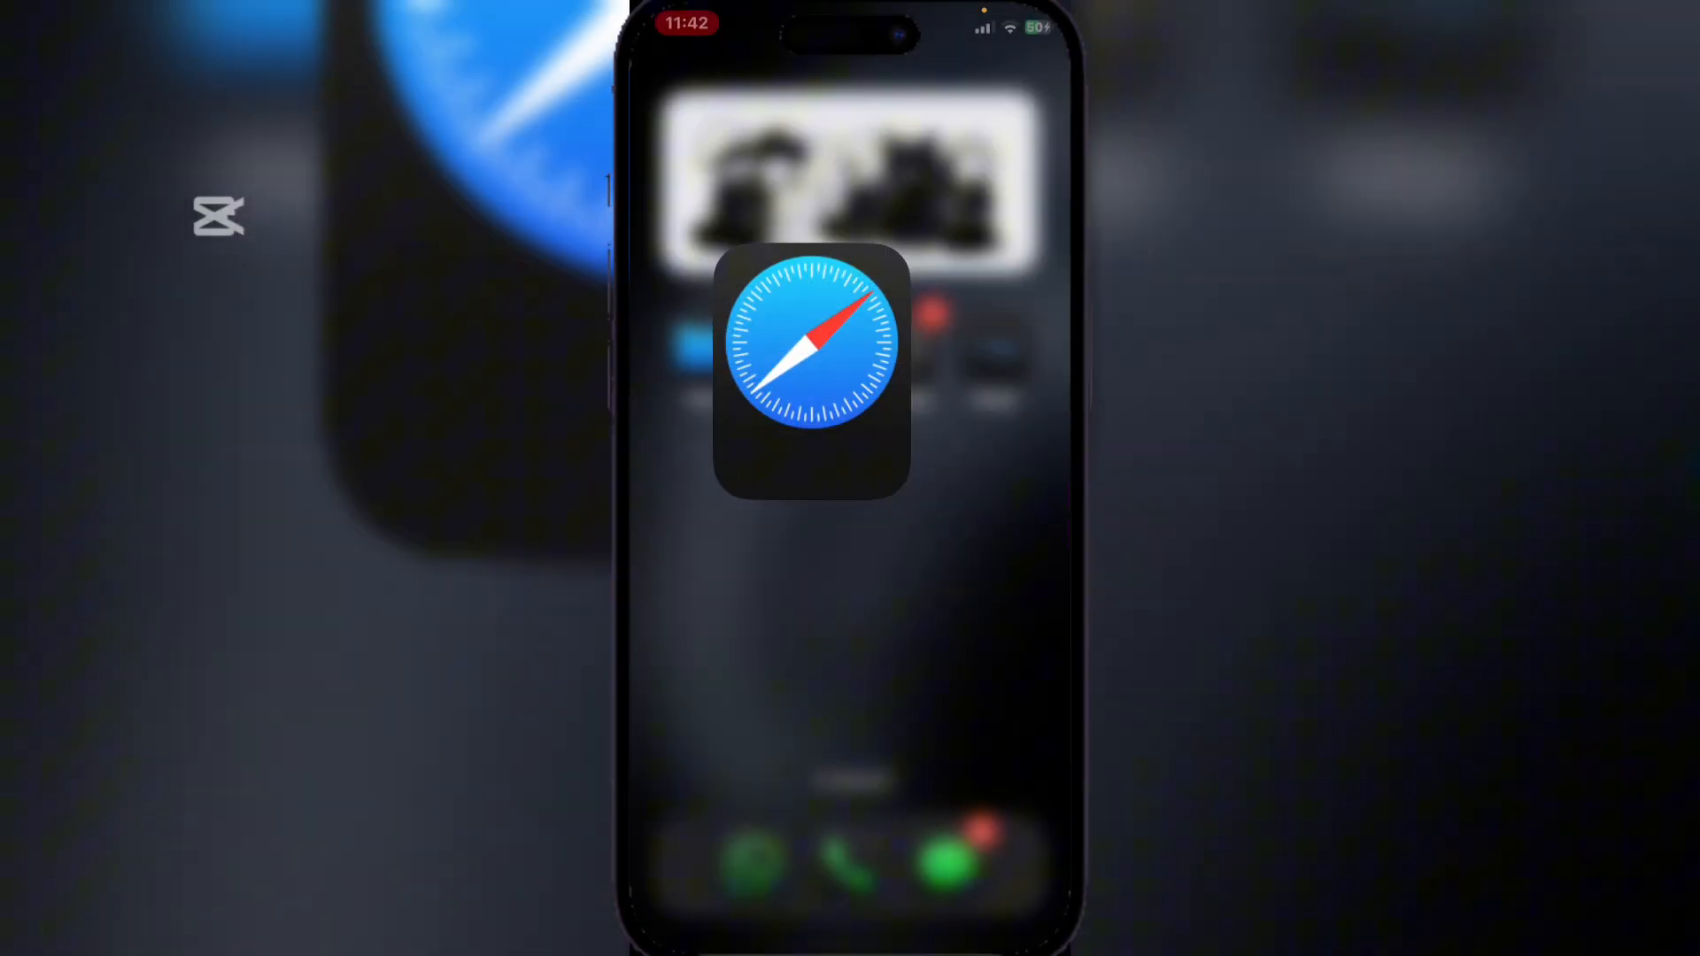
Read the certificate password in the 'password and tutorials' note in Files.
{"action": "left_click", "coordinate": [812, 358]}
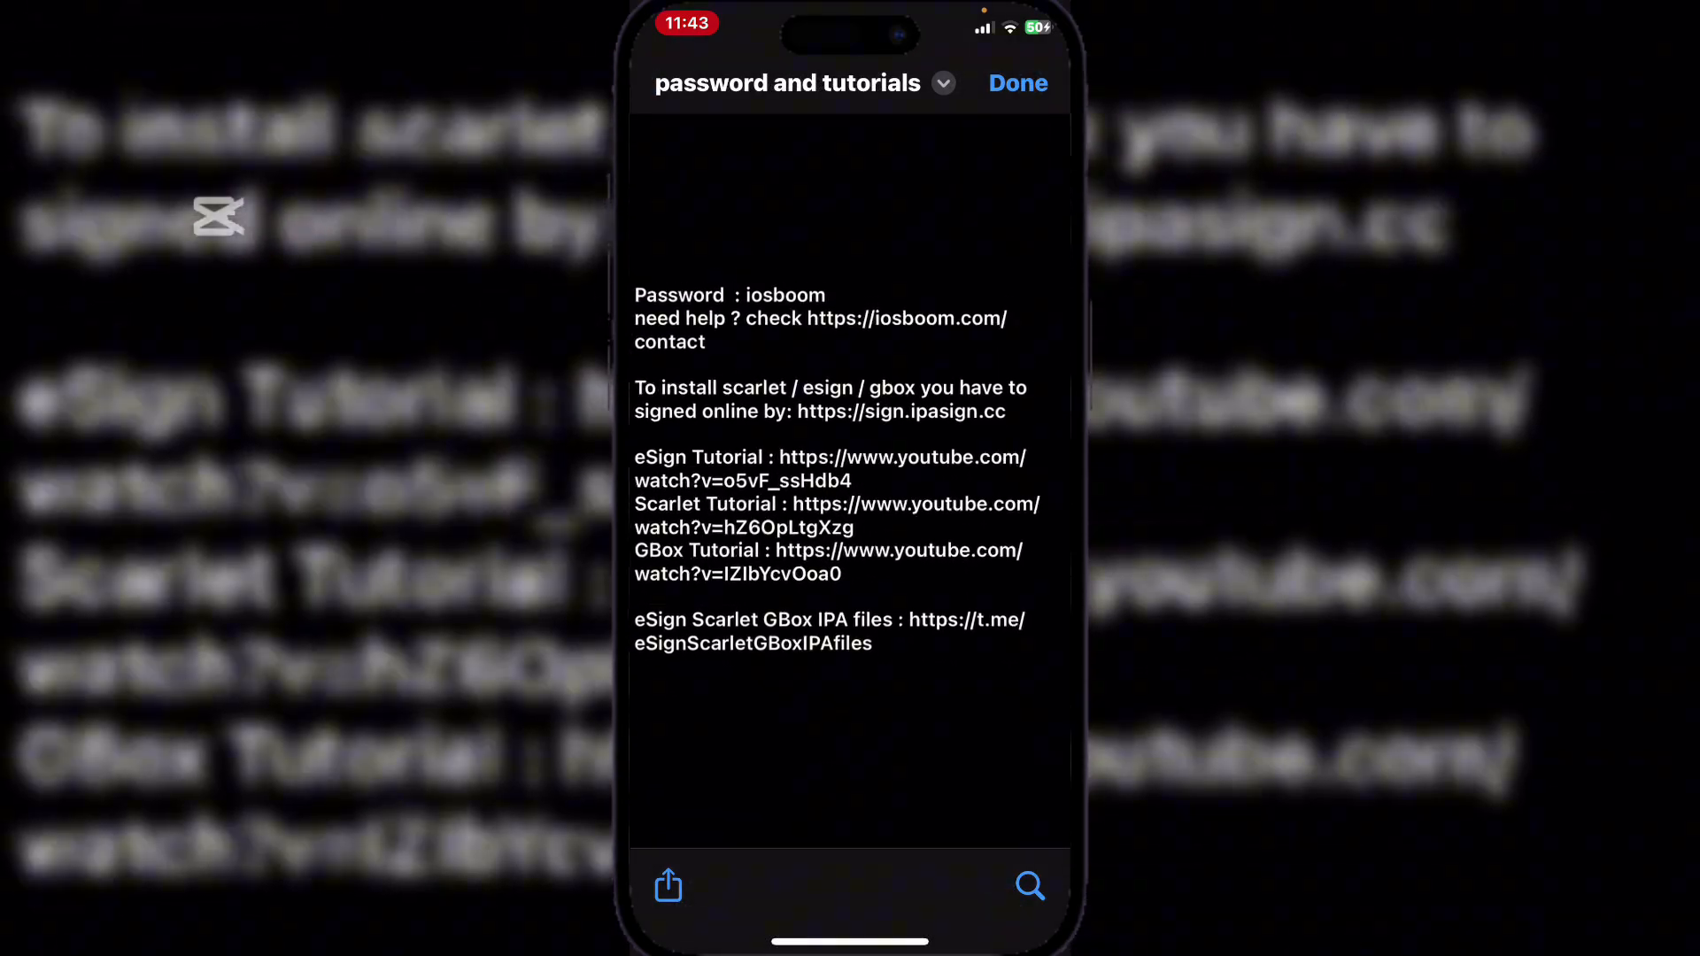
{"action": "double_click", "coordinate": [786, 136]}
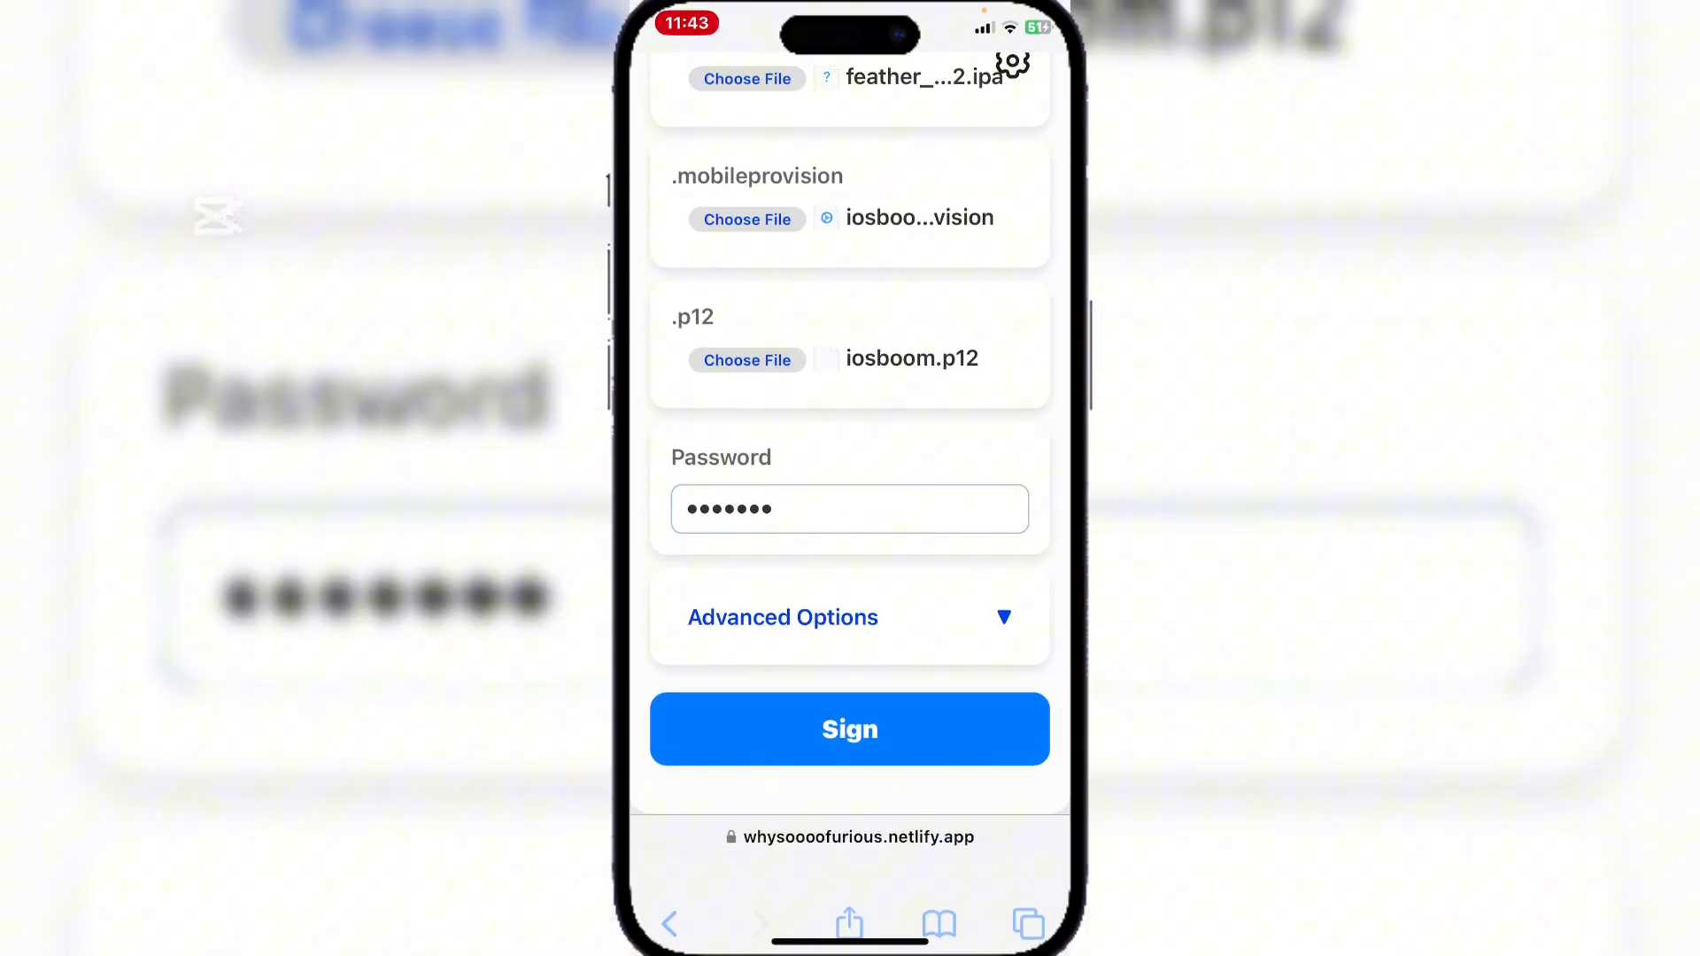
Sign Feather in Portal Signer and install it from the Success link.
{"action": "left_click", "coordinate": [849, 729]}
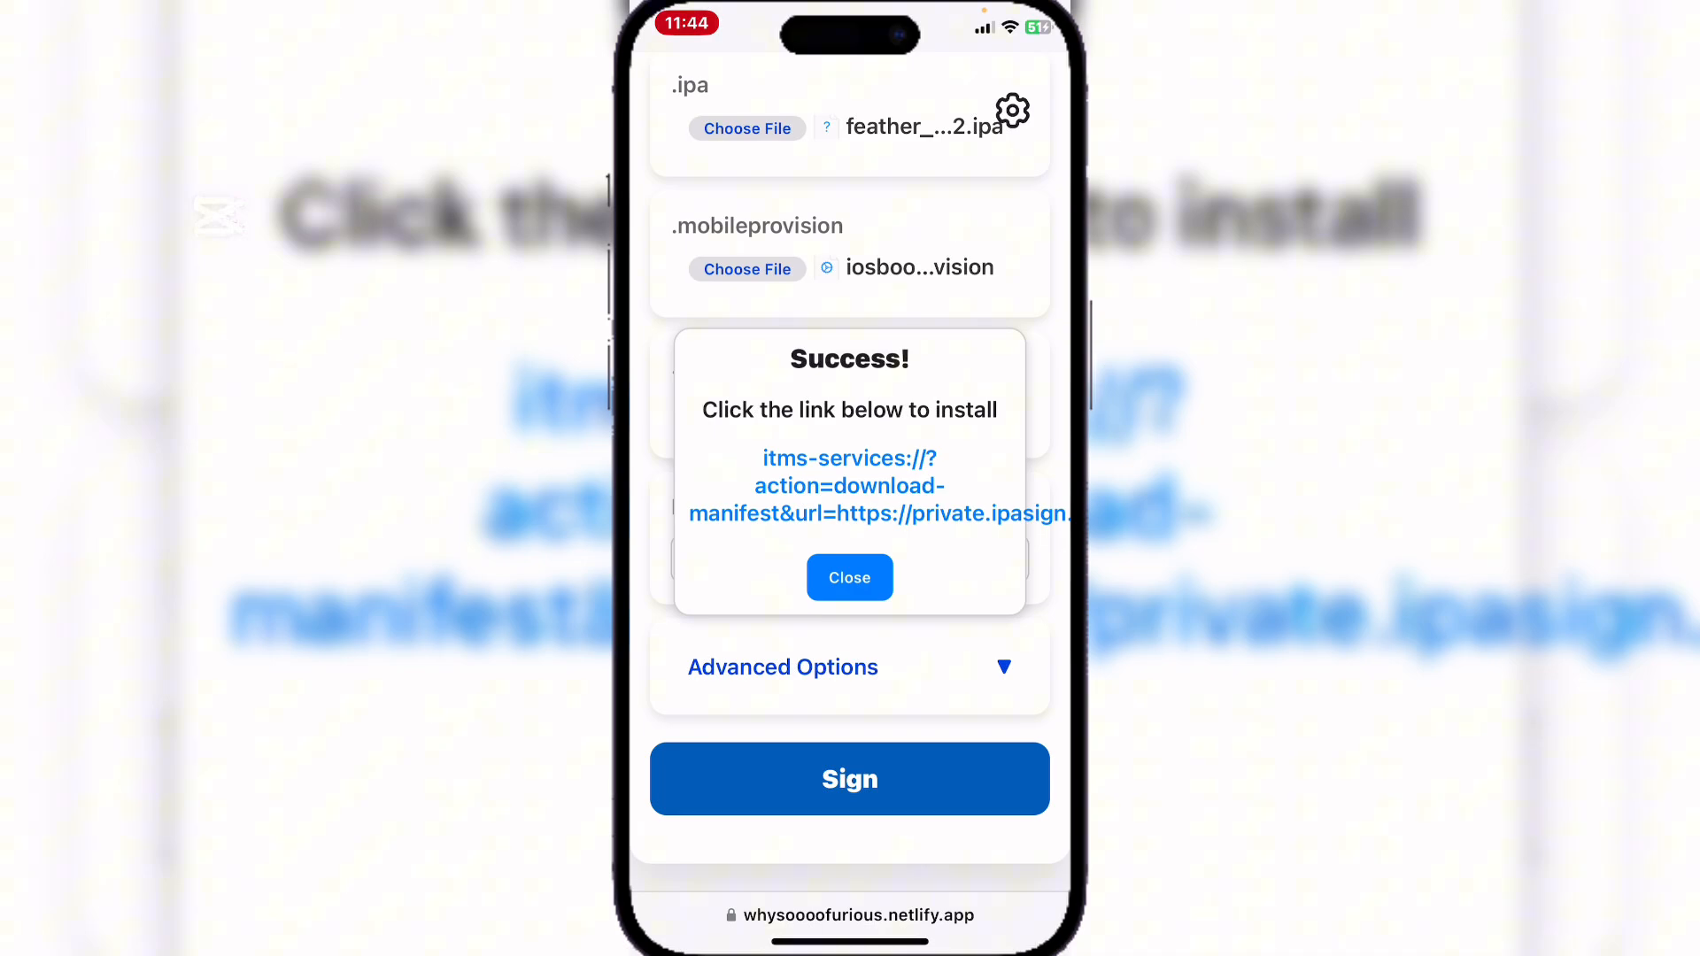
{"action": "left_click", "coordinate": [849, 486]}
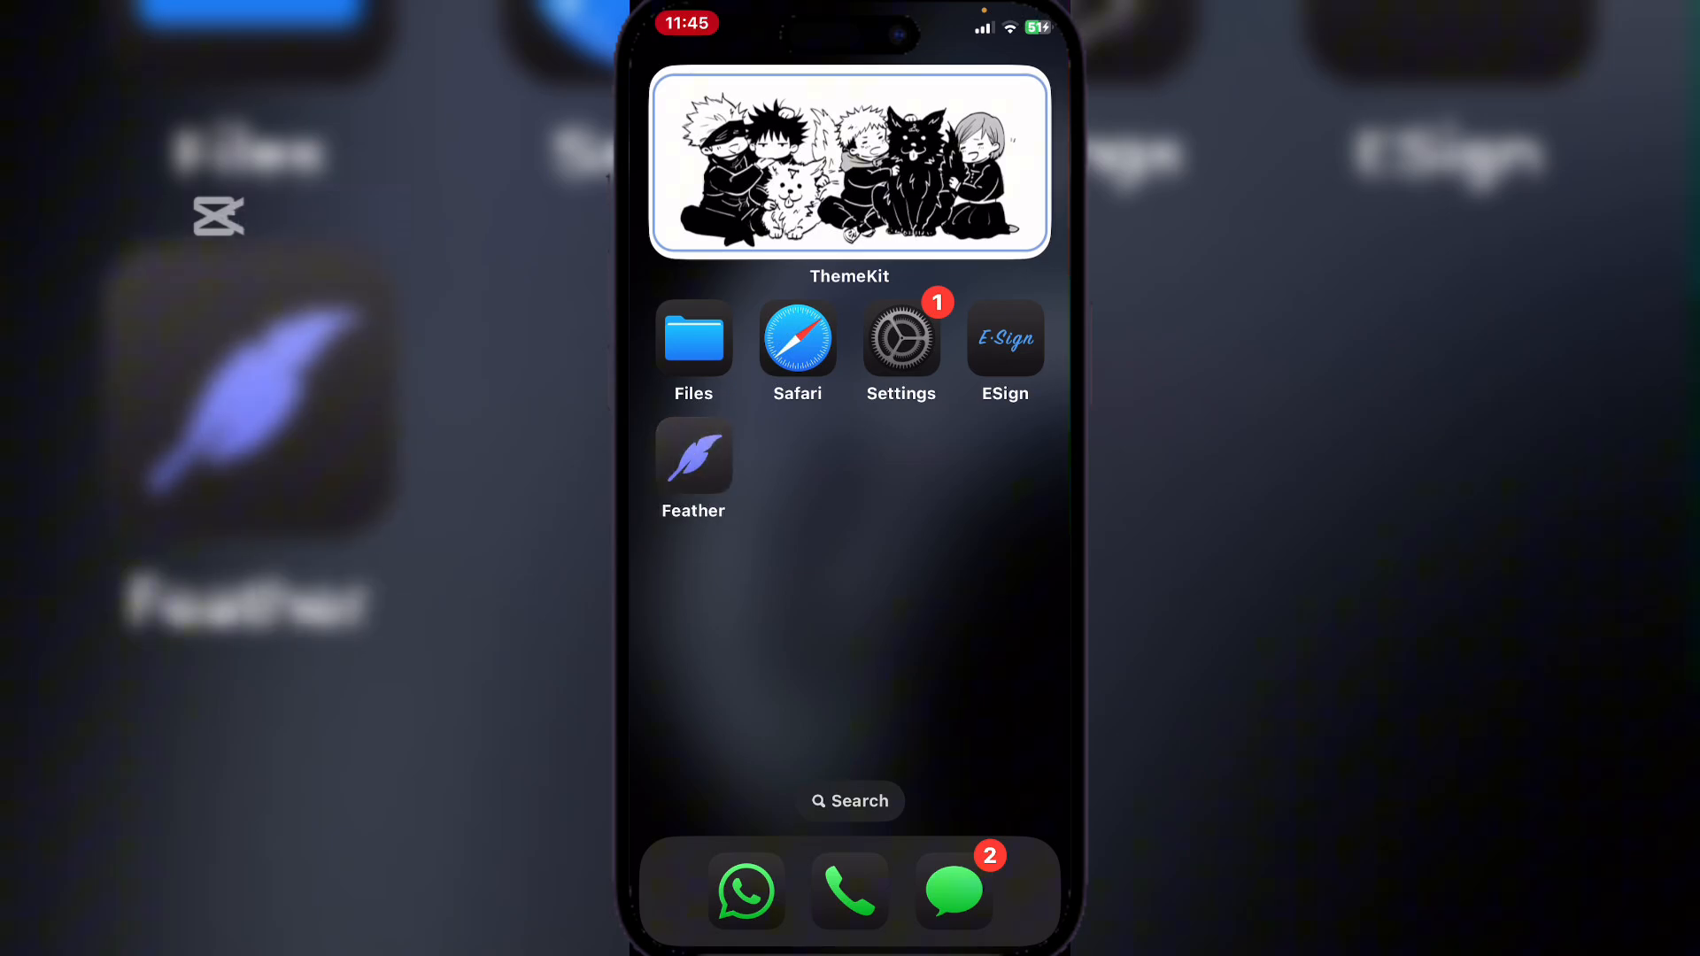
Open Feather, add a certificate, and import the iosboom.p12 file.
{"action": "left_click", "coordinate": [692, 457]}
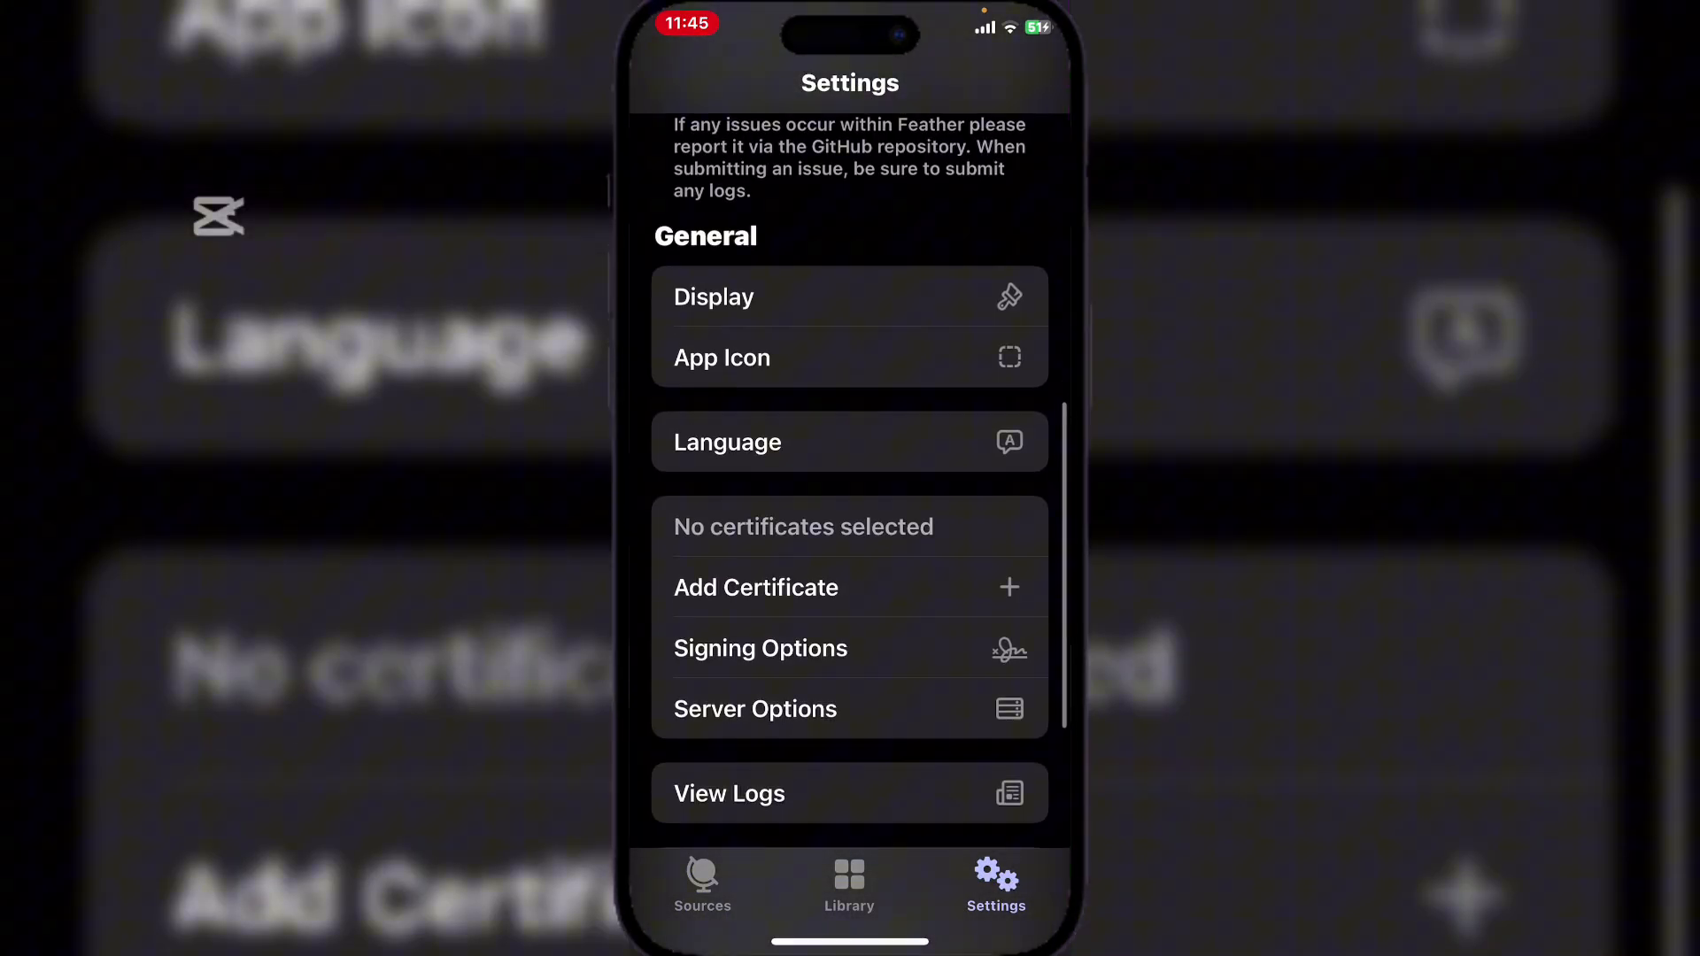
{"action": "left_click", "coordinate": [755, 586]}
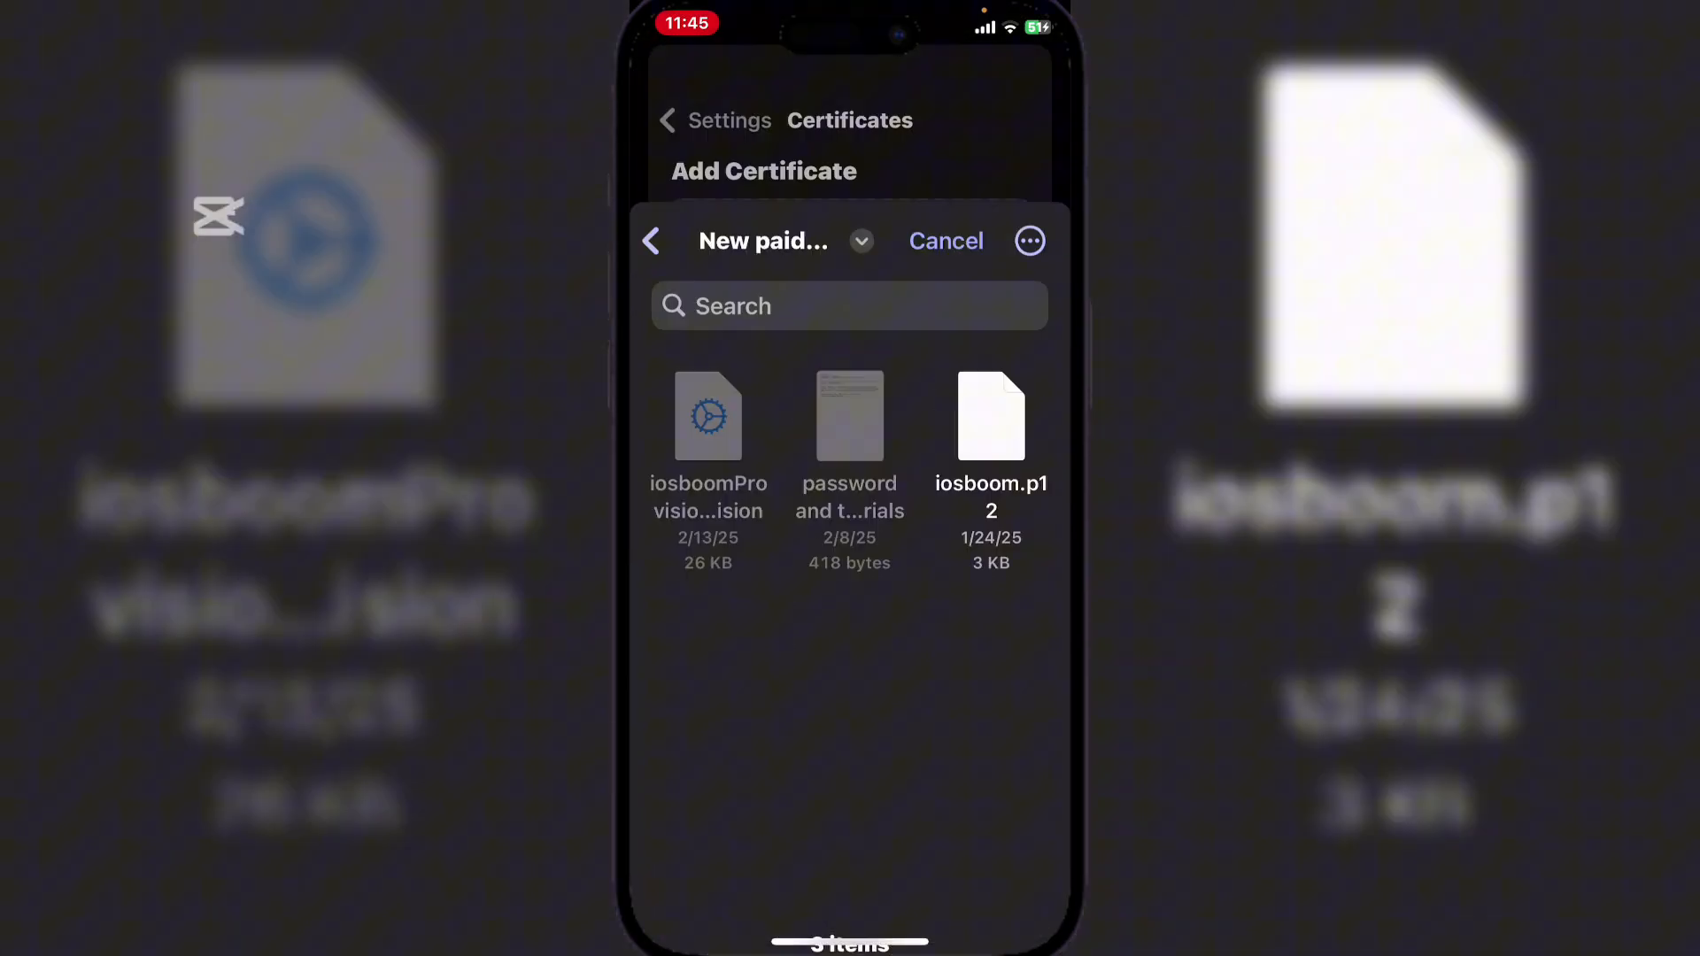
{"action": "left_click", "coordinate": [989, 416]}
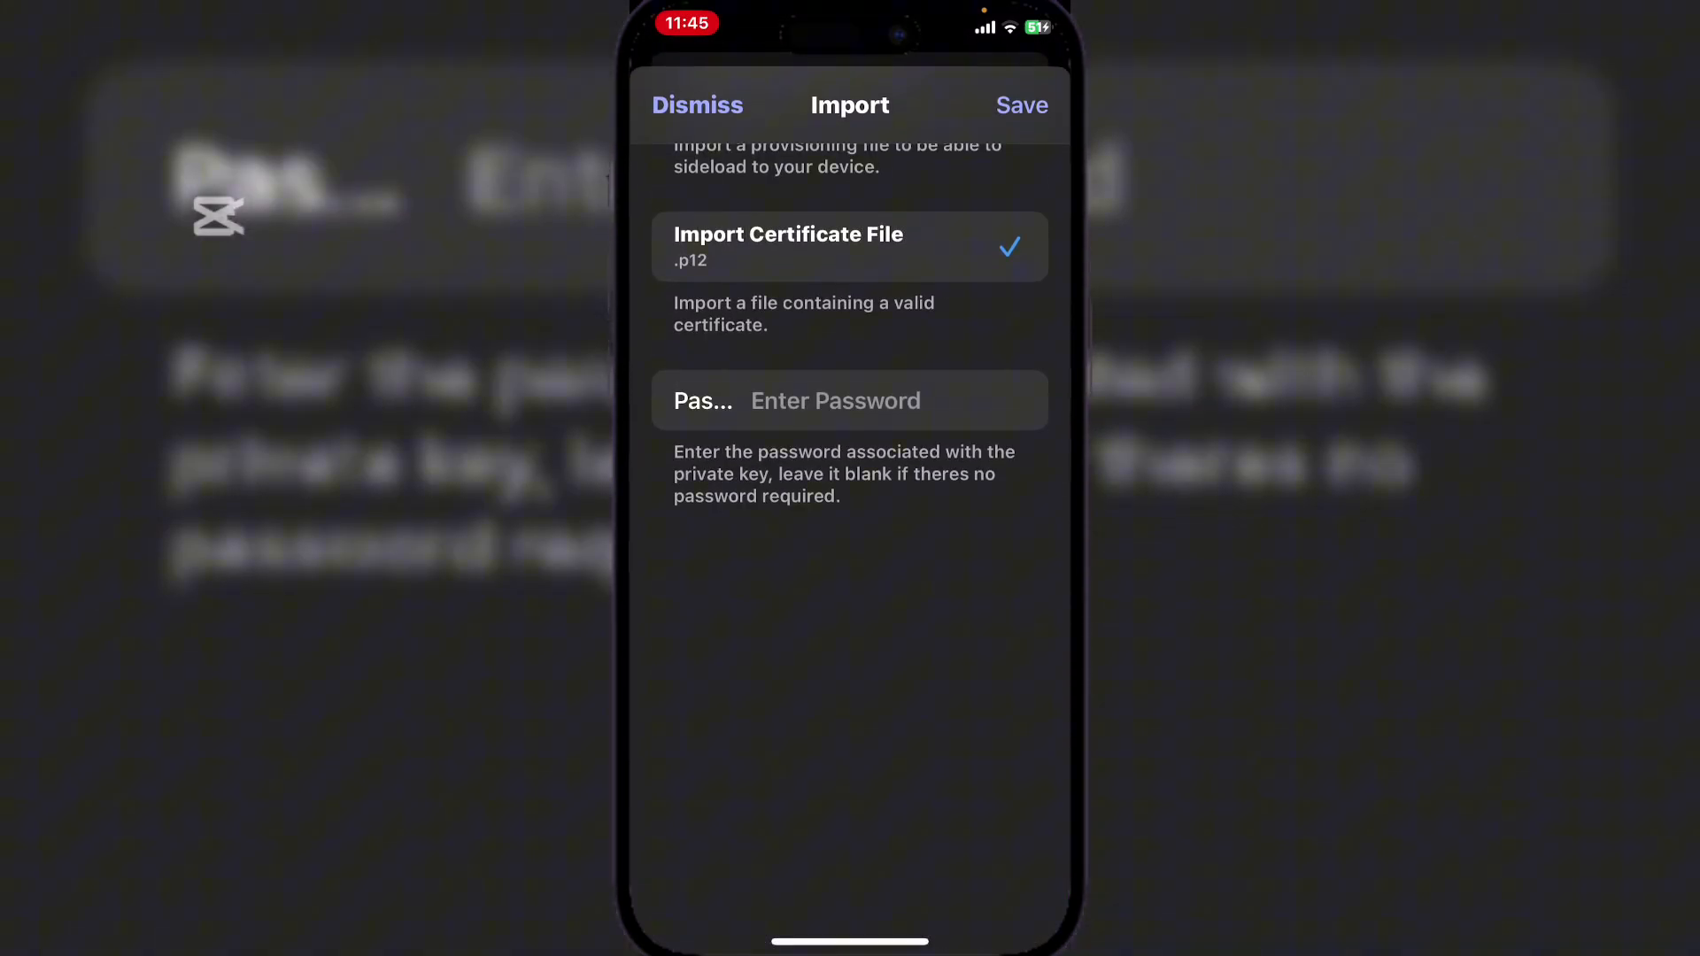